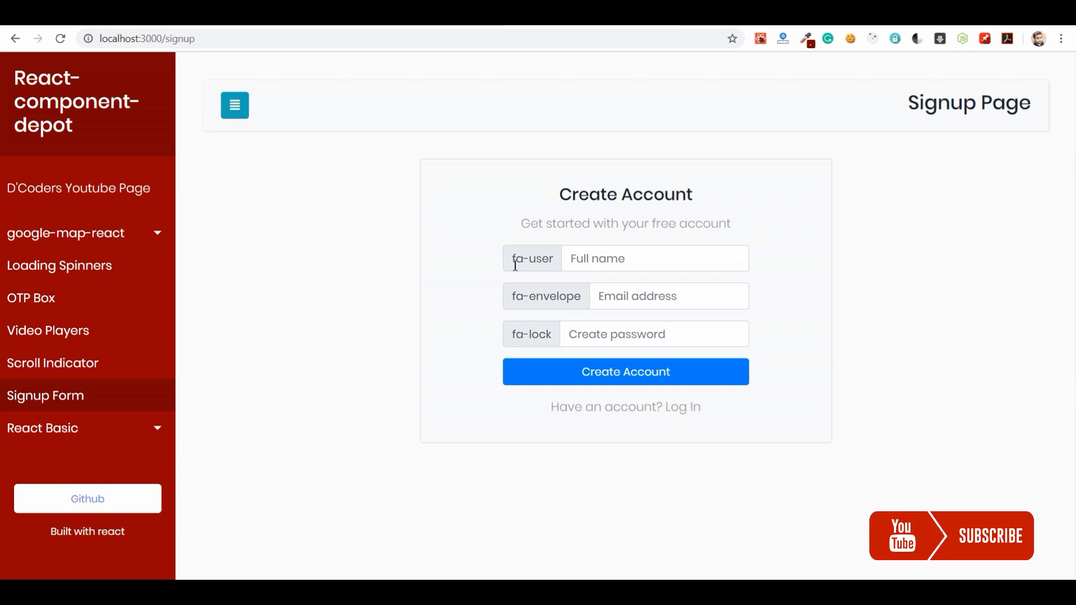
pyautogui.doubleClick(545, 296)
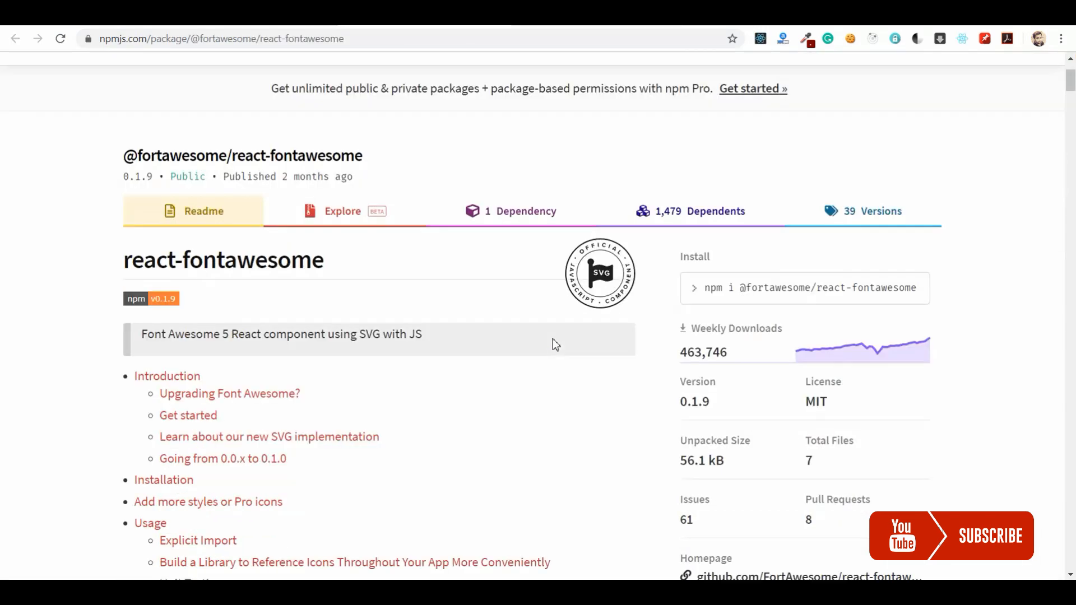
# Step: Scroll to the readme's Installation section and select the one-line npm i --save command
pyautogui.scroll(-3)
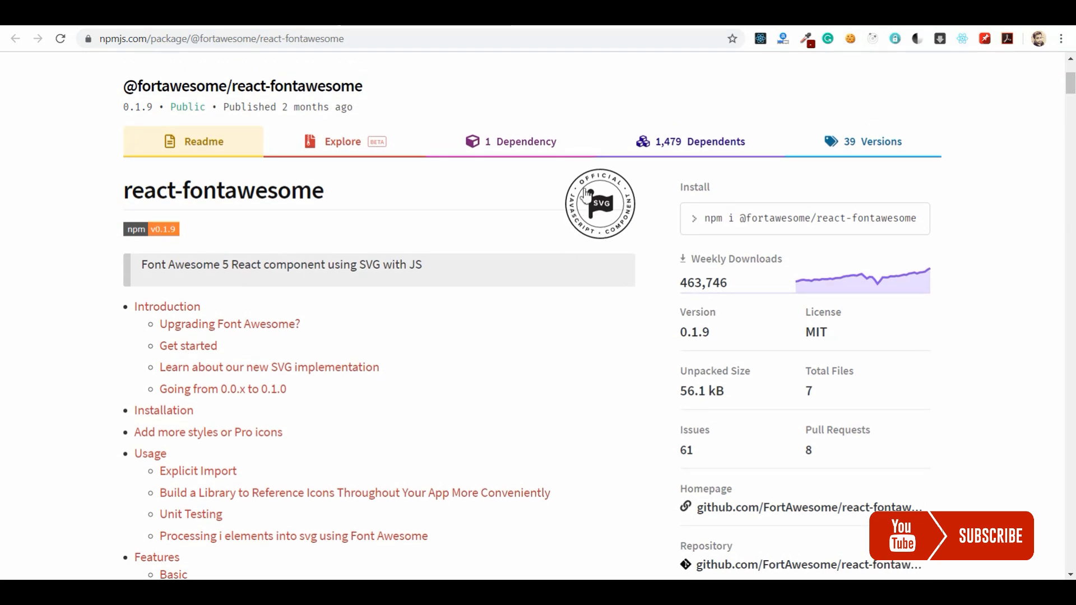
pyautogui.scroll(-3)
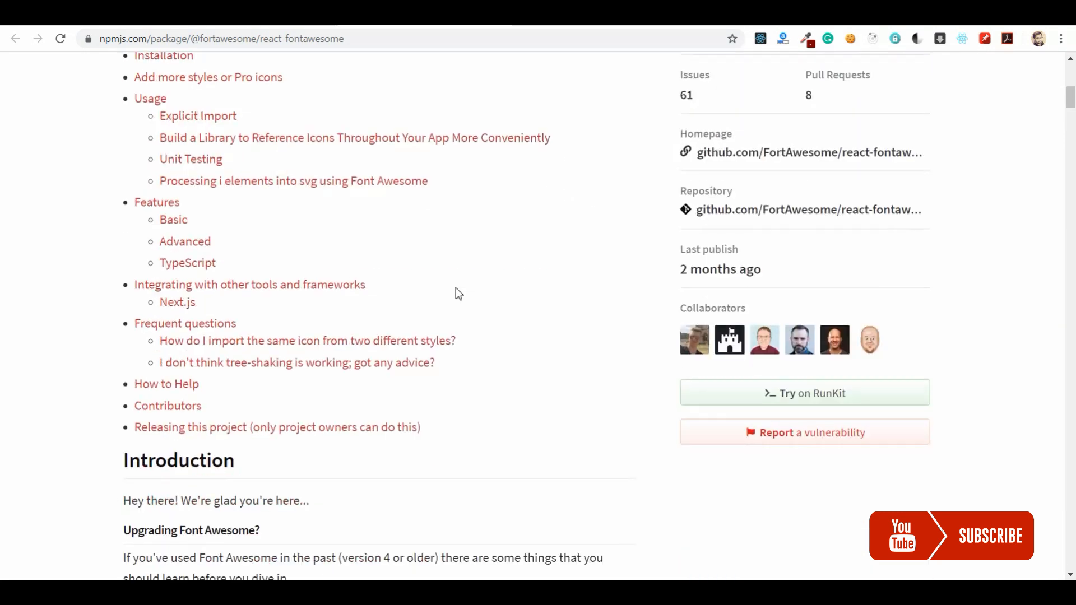
pyautogui.scroll(-3)
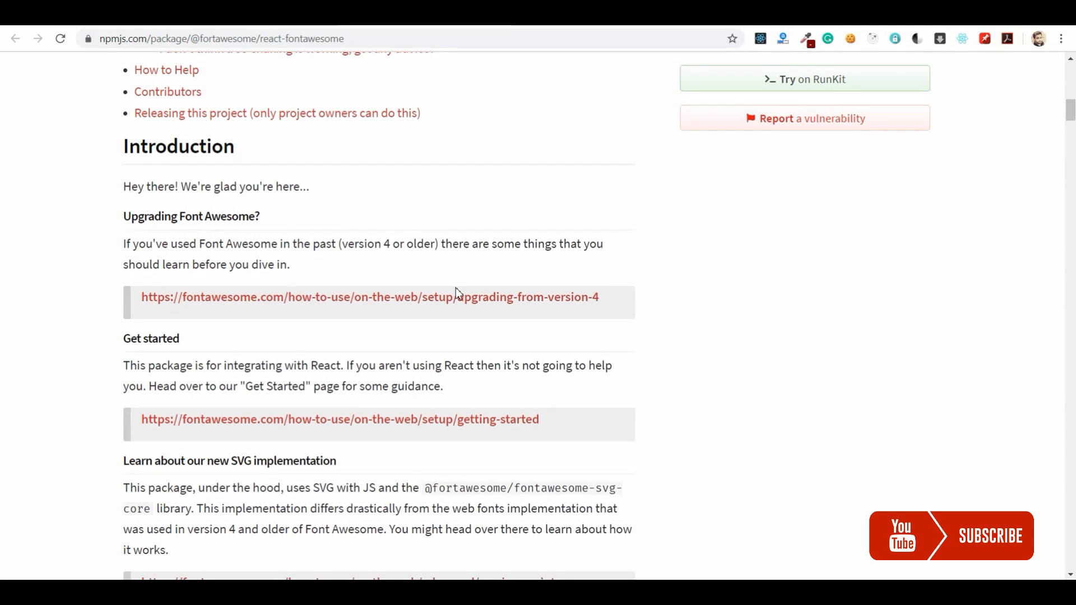
pyautogui.scroll(-3)
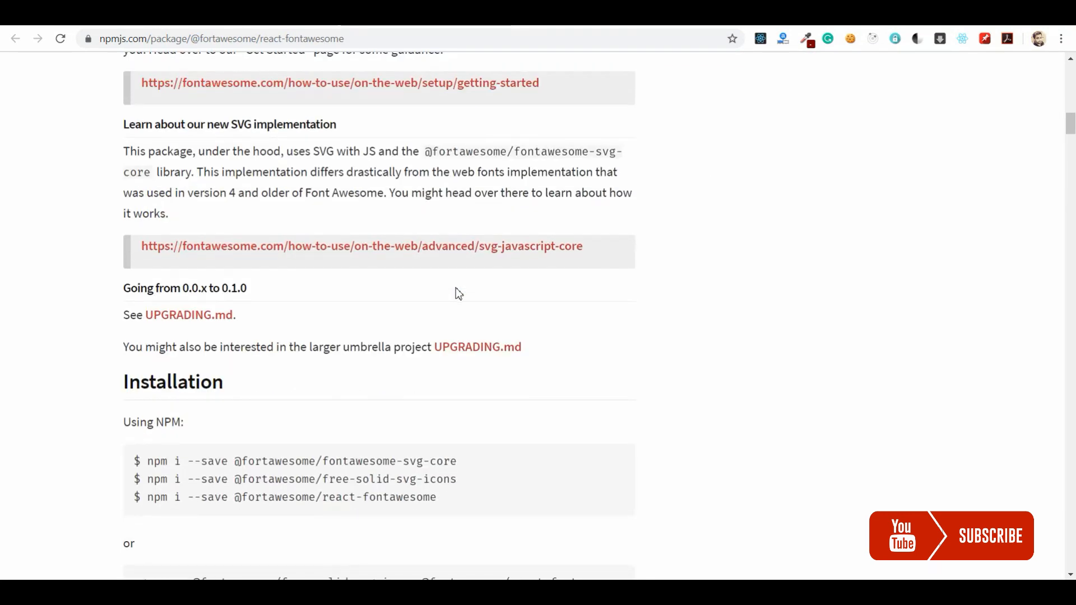
pyautogui.scroll(-3)
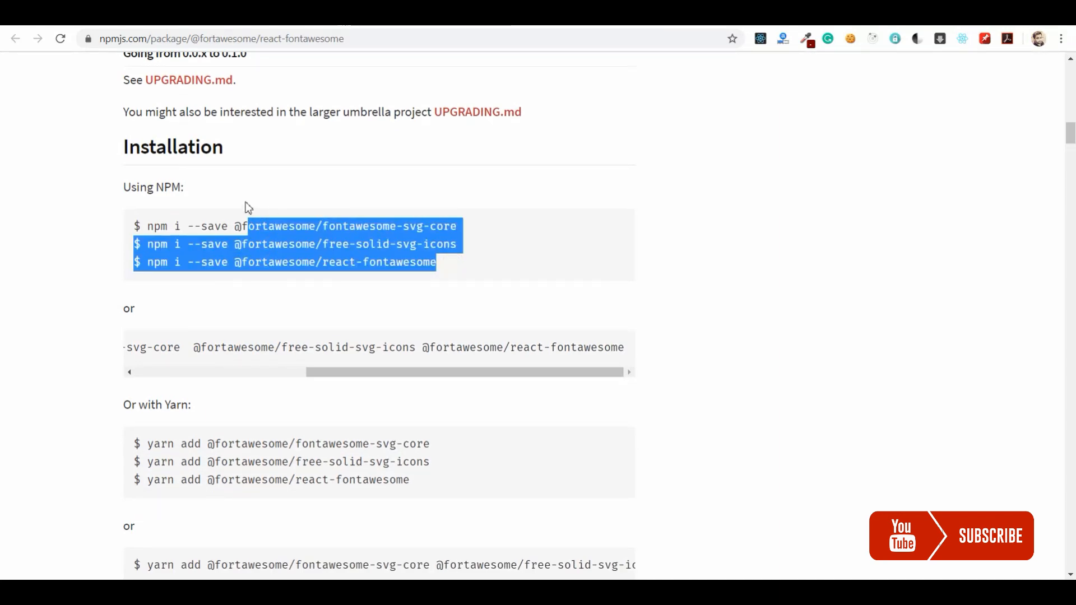
pyautogui.click(195, 340)
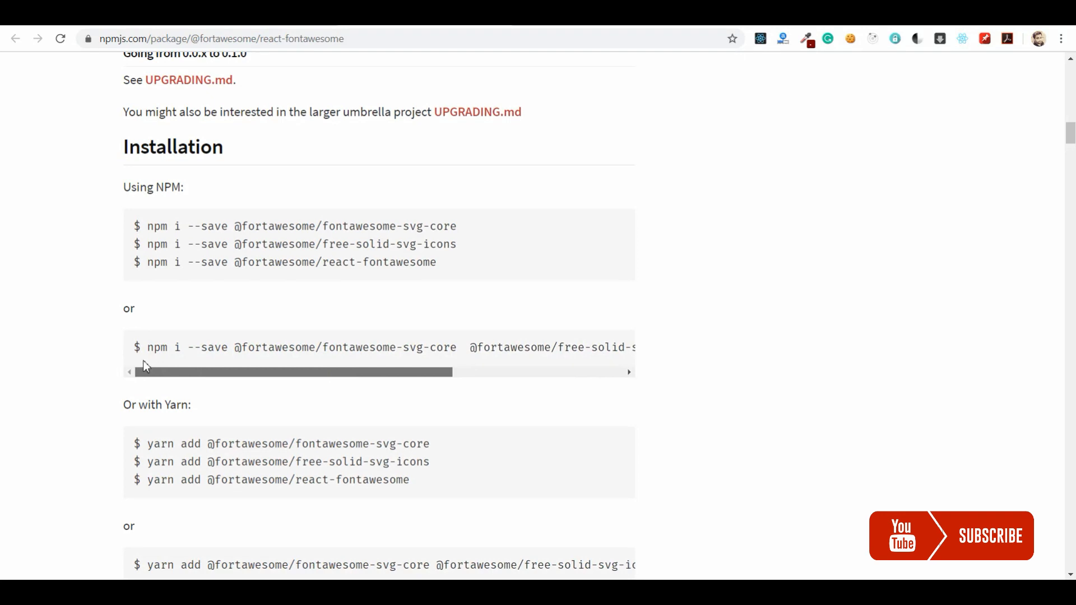
pyautogui.moveTo(144, 348); pyautogui.dragTo(192, 404)
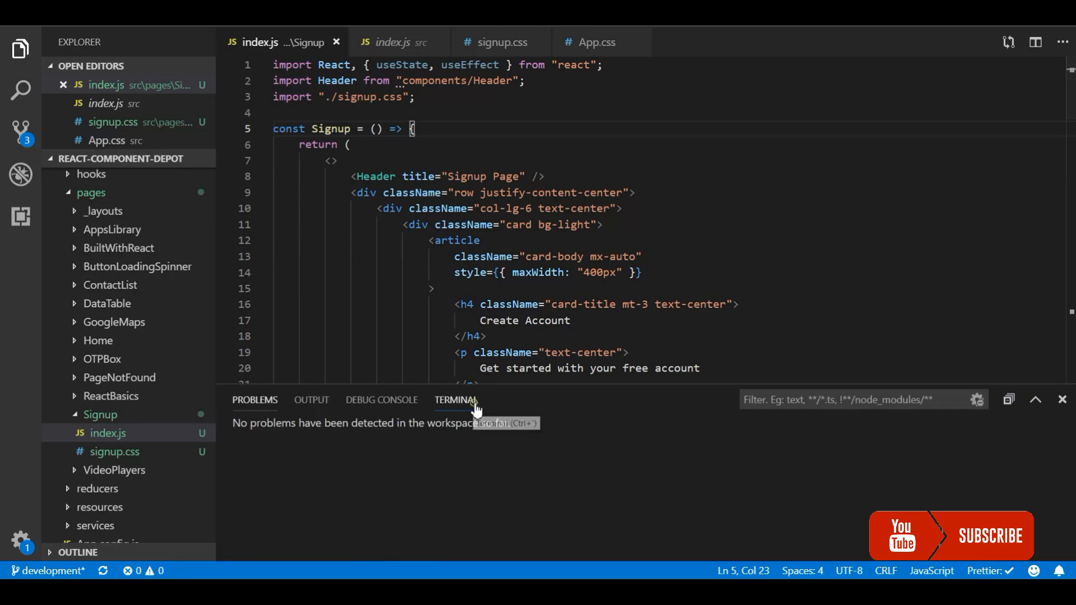
pyautogui.click(455, 400)
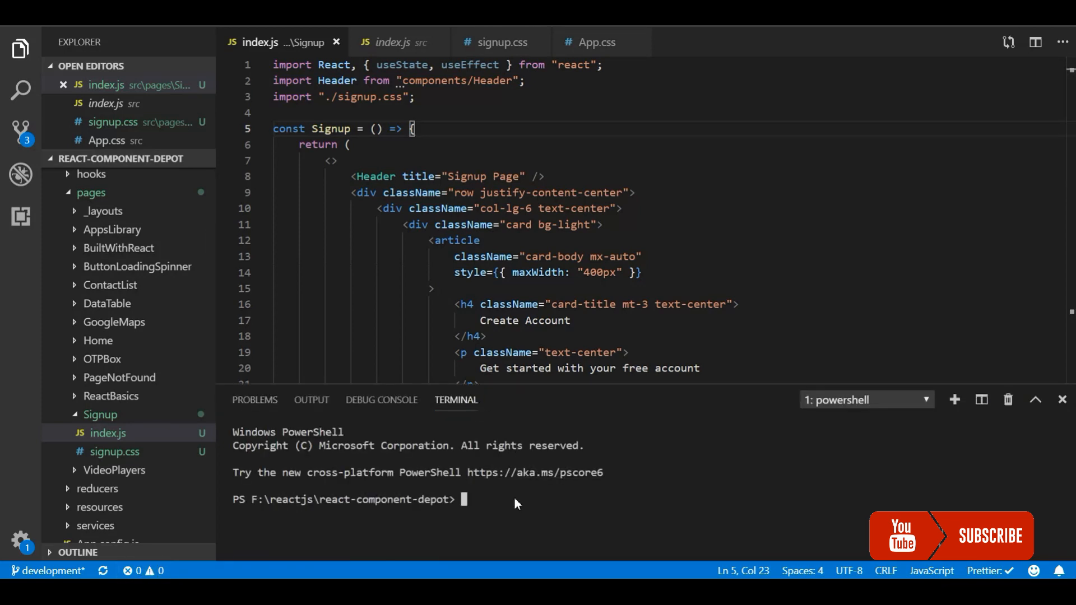
pyautogui.write('npm i --save @fortawesome/fontawesome-svg-core @fortawesome/free-solid-svg-icons @fortawesome/react-fontawesome')
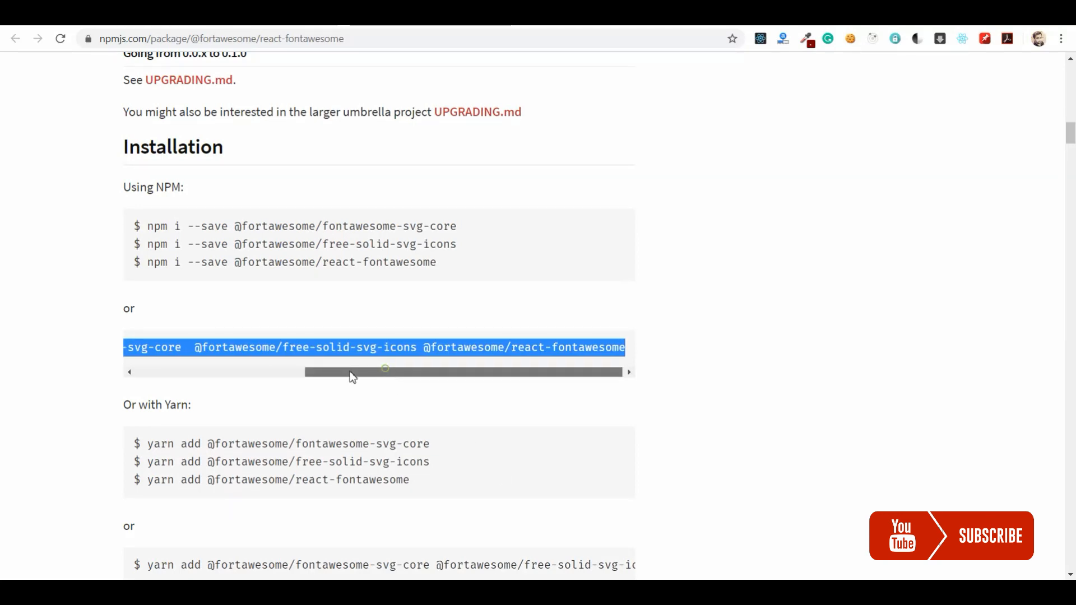
# Step: Read the readme's FontAwesomeIcon/faCoffee explicit-import example and the Build a Library section
pyautogui.scroll(-3)
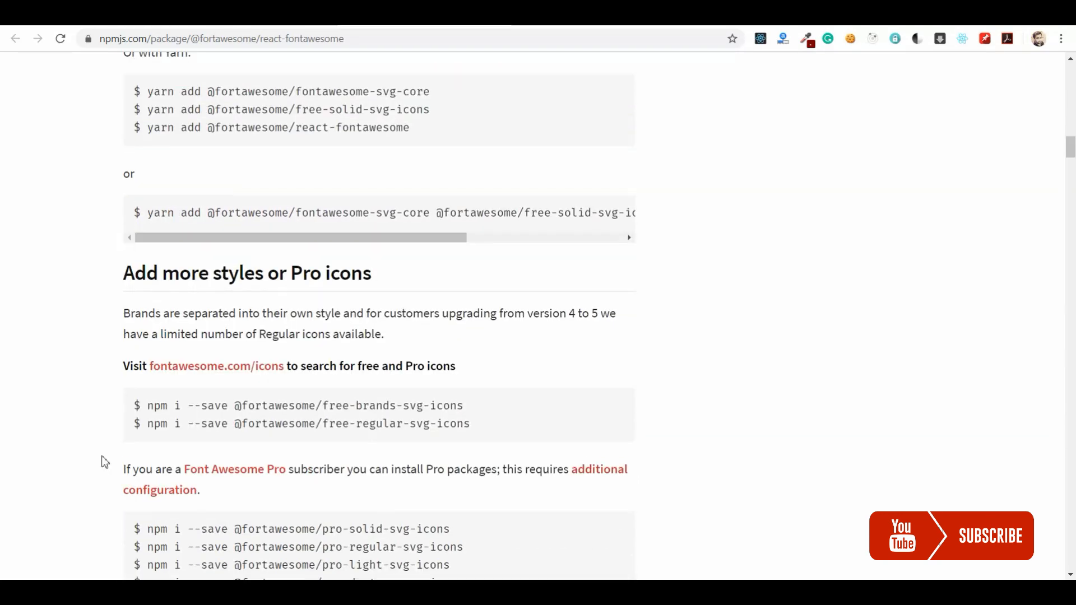
pyautogui.scroll(-3)
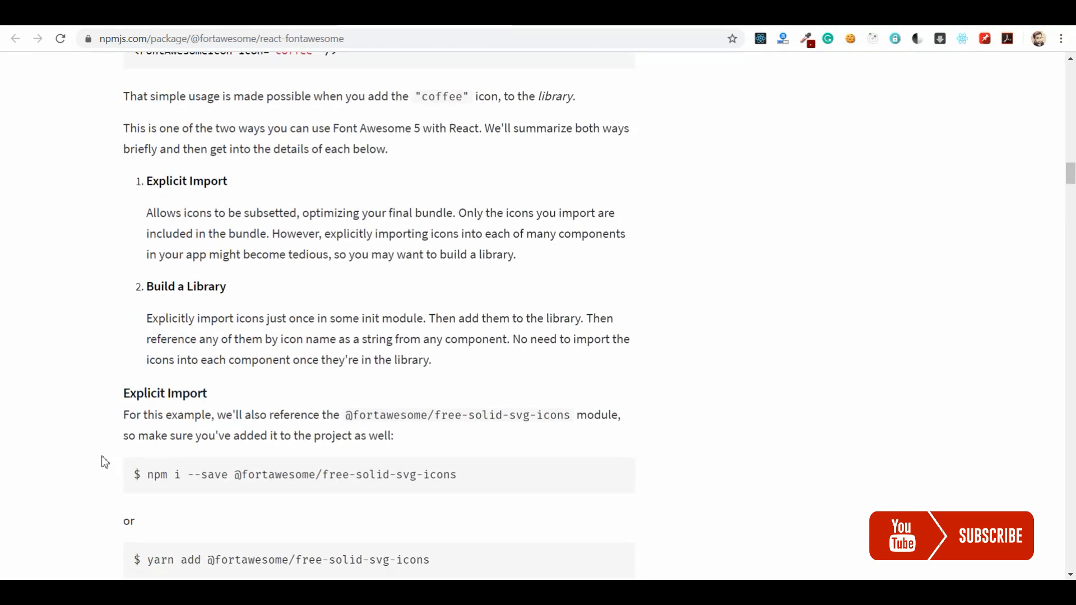
pyautogui.scroll(3)
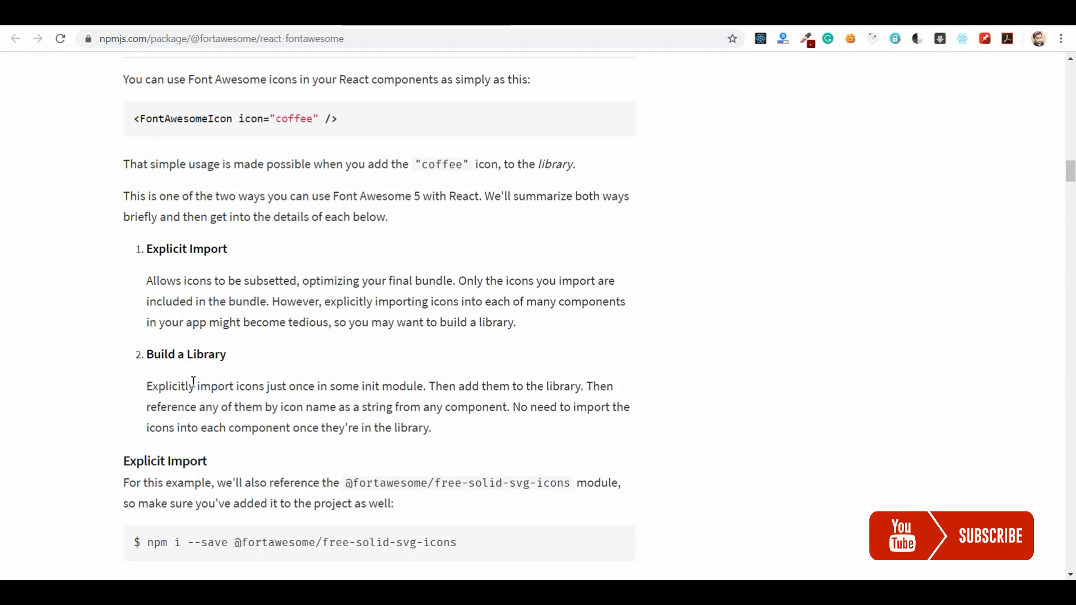
pyautogui.scroll(-3)
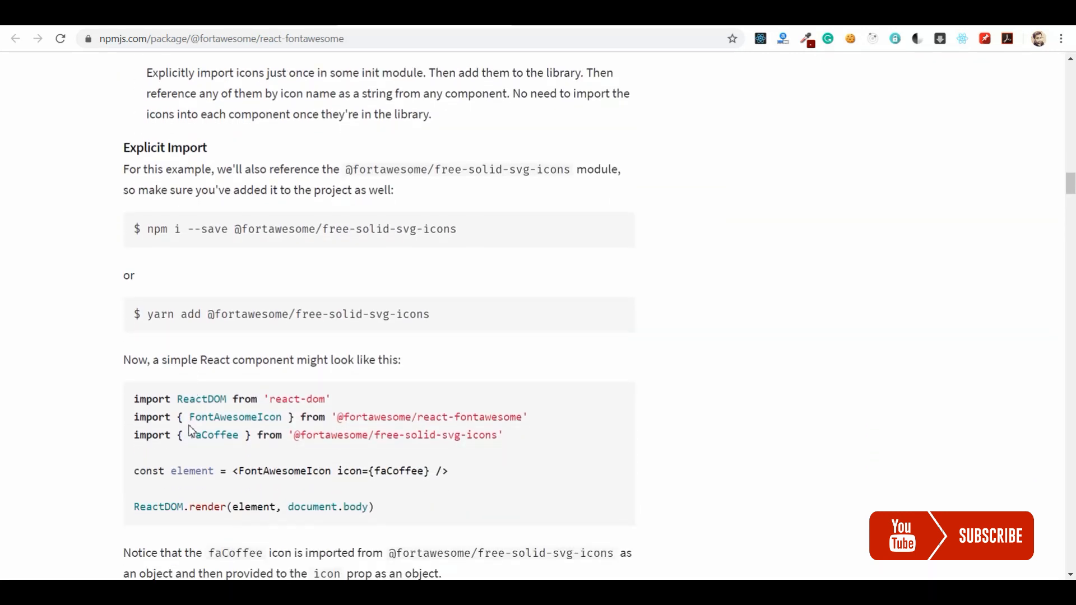
pyautogui.scroll(-3)
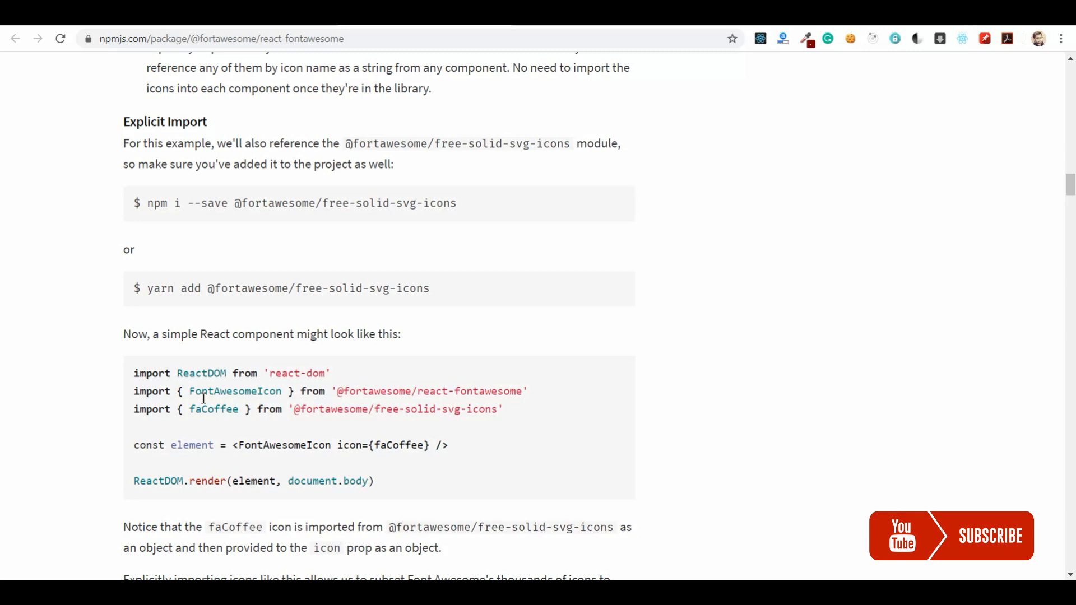
pyautogui.doubleClick(213, 409)
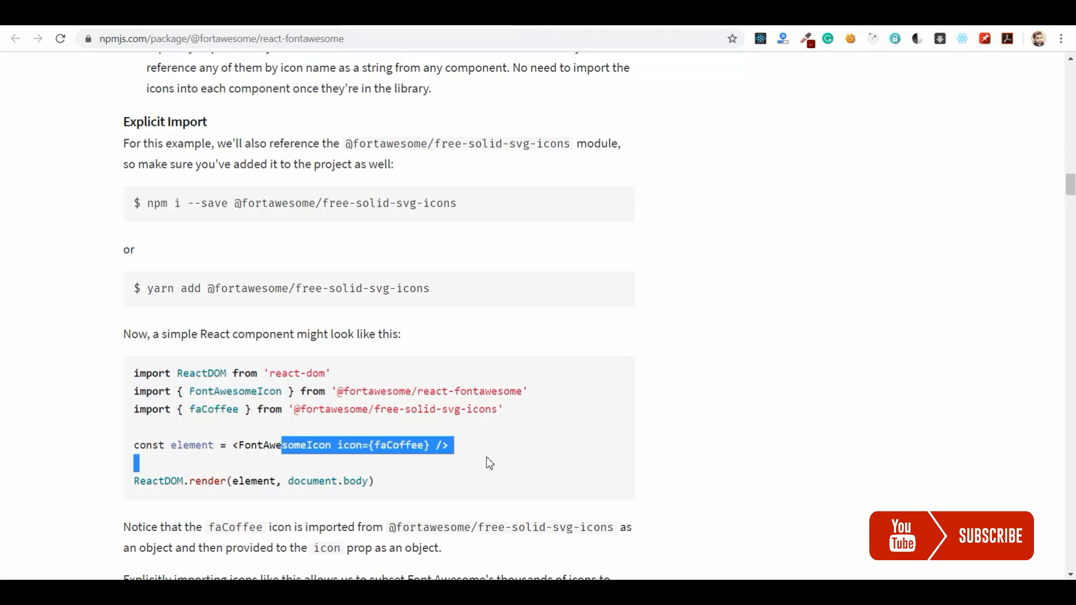
pyautogui.click(707, 413)
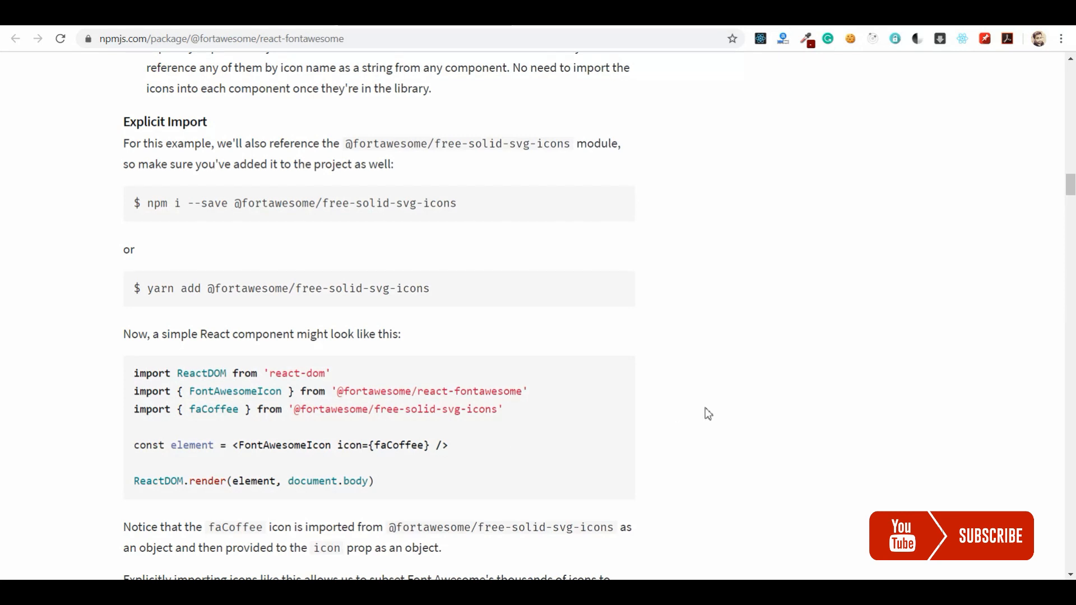
pyautogui.scroll(-3)
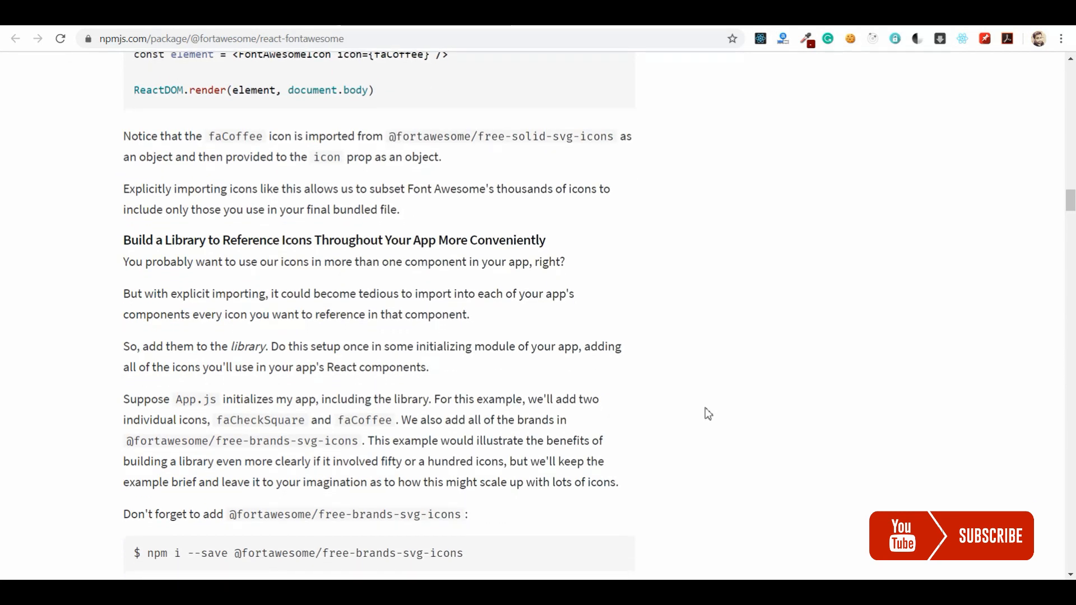
pyautogui.scroll(-3)
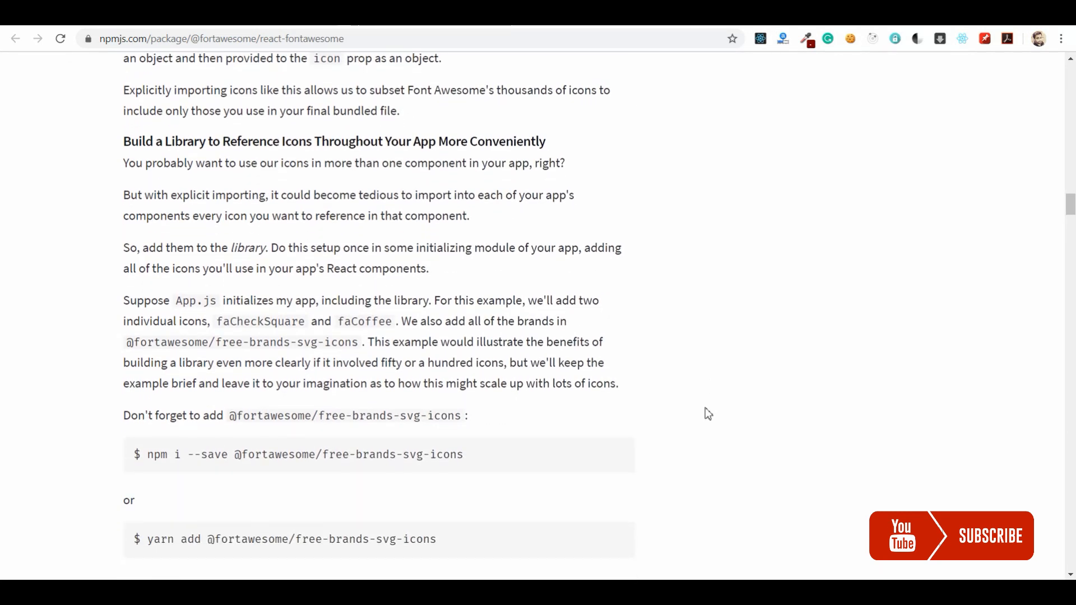
pyautogui.scroll(-3)
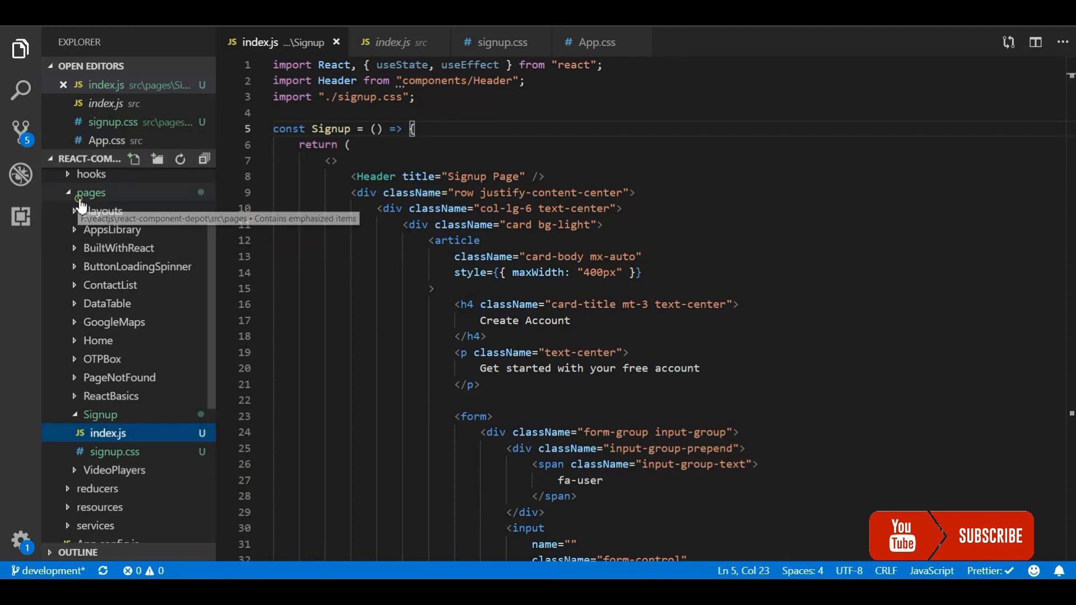
# Step: Create a FontawsomeIcons folder under src/components and add a new file inside it
pyautogui.click(91, 192)
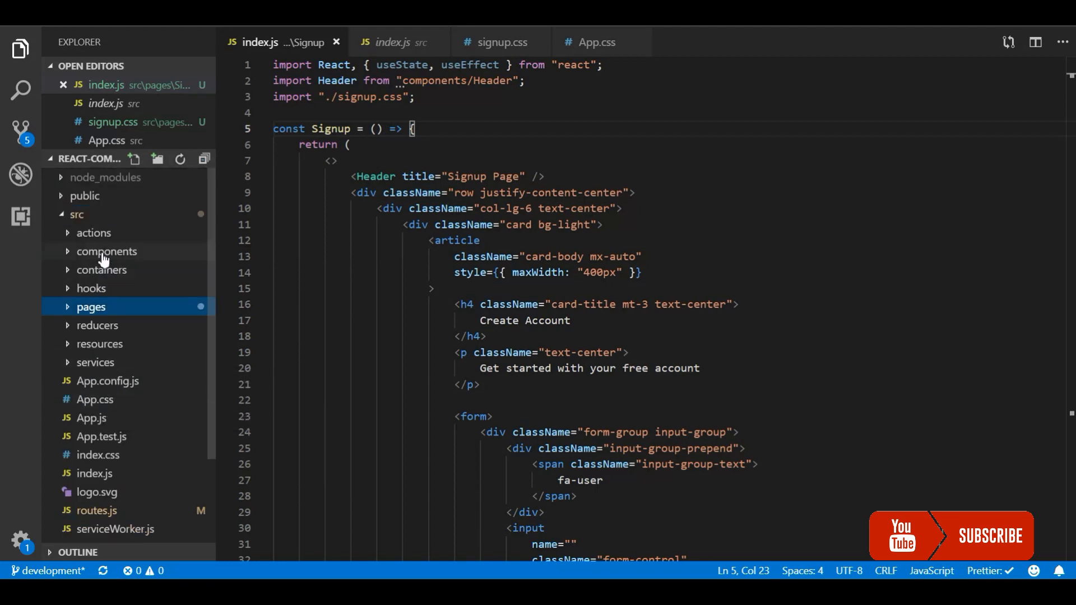
pyautogui.click(107, 251)
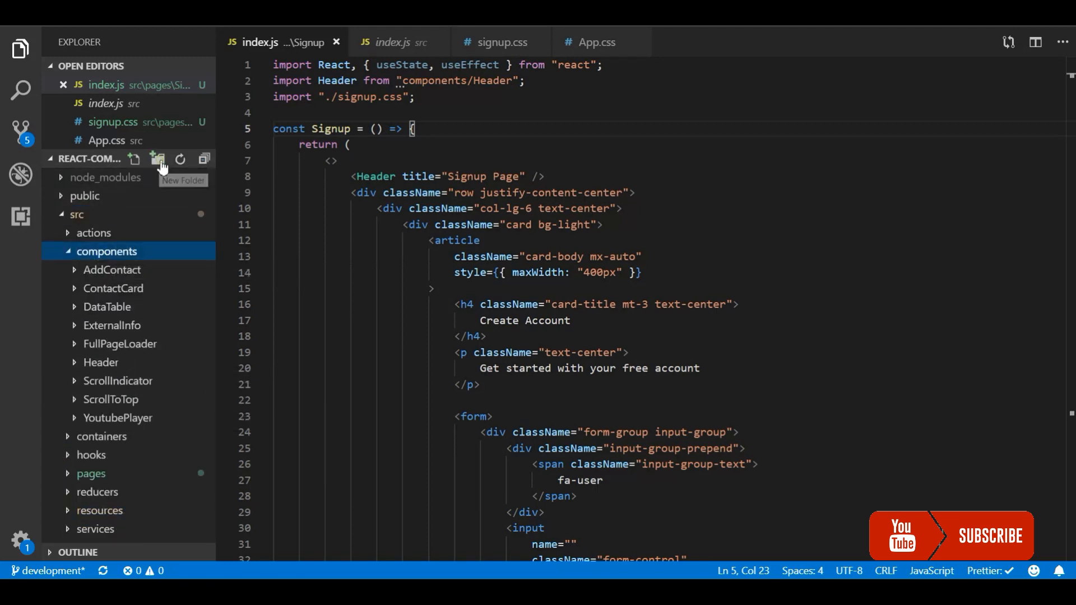
pyautogui.click(157, 159)
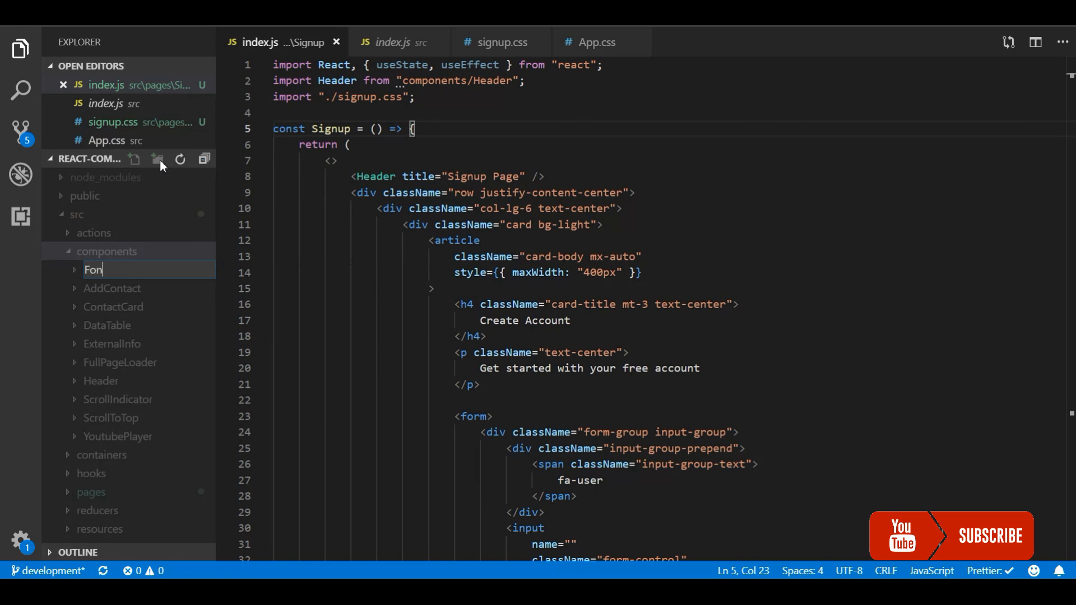
pyautogui.write('tawsome')
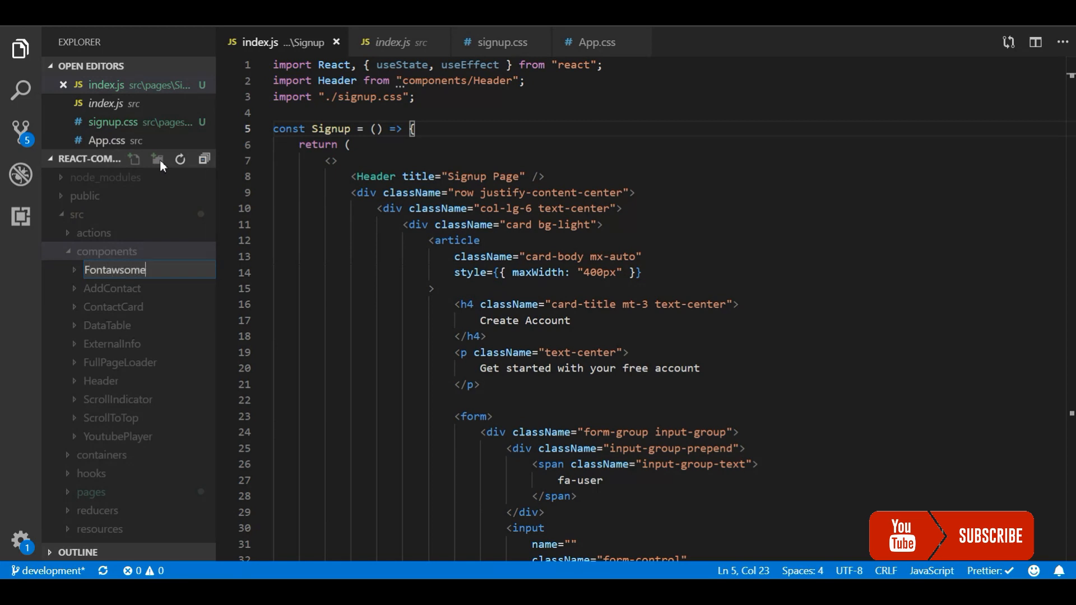
pyautogui.write('Icons')
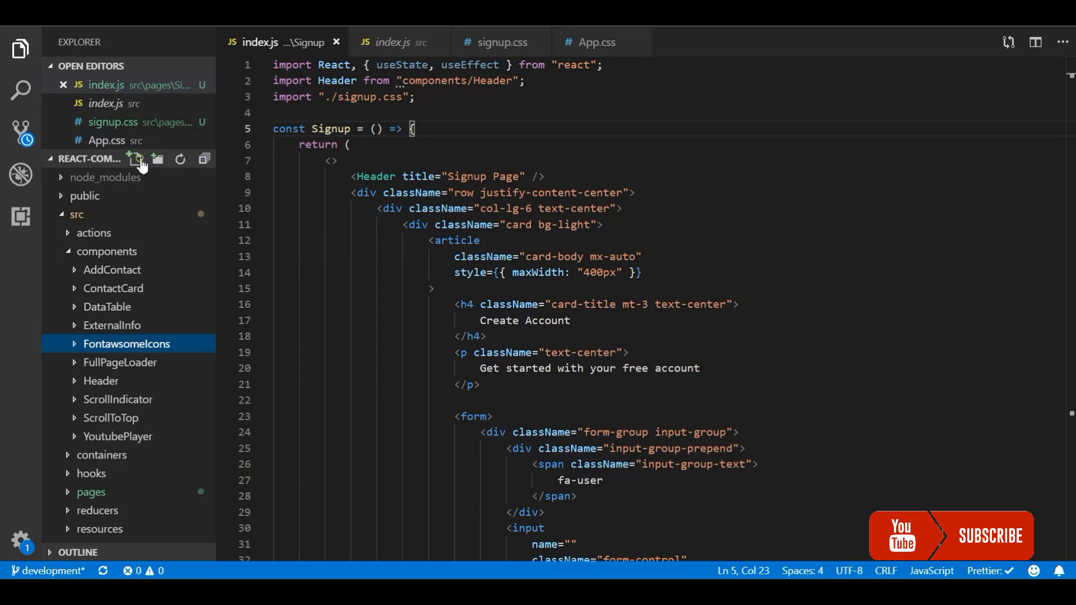
pyautogui.click(135, 160)
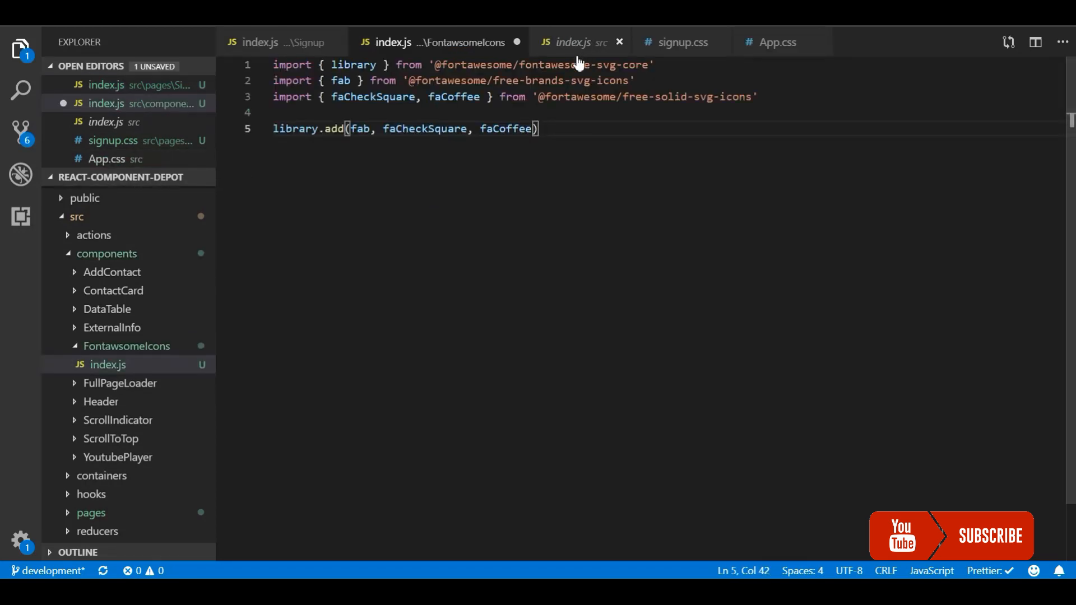
# Step: Replace the snippet's imported icon names with faUser, faEnvelope and faLock
pyautogui.press('ctrl+a')
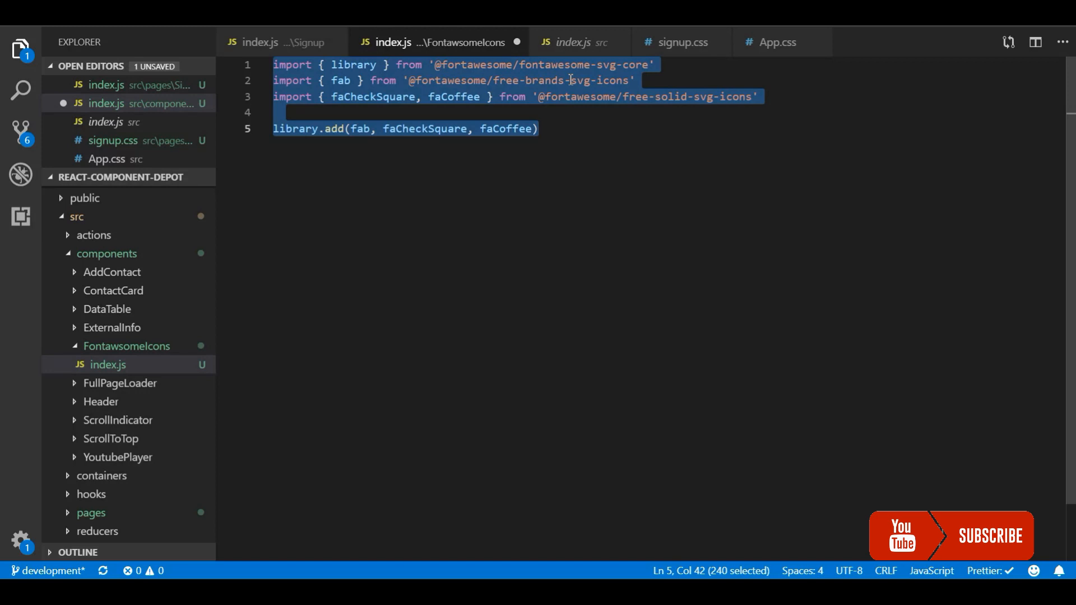
pyautogui.press('Delete')
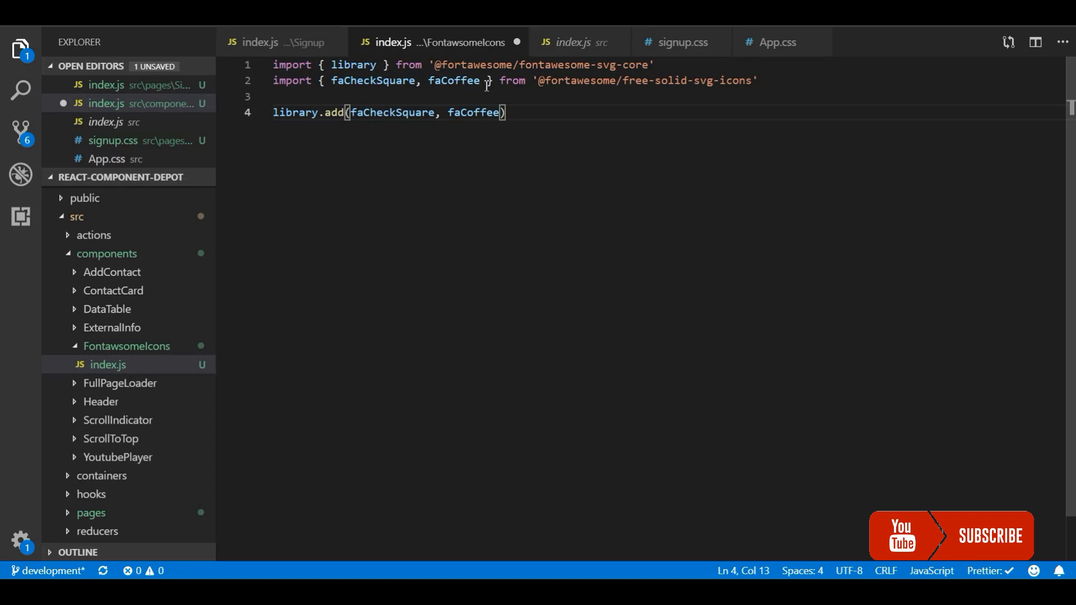
pyautogui.doubleClick(453, 80)
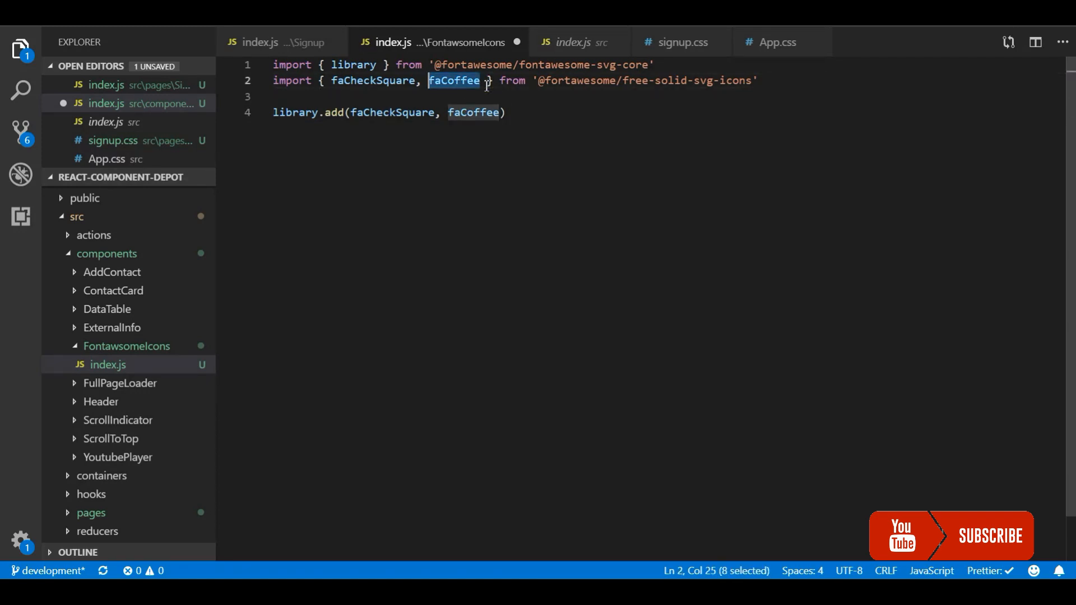
pyautogui.write('f')
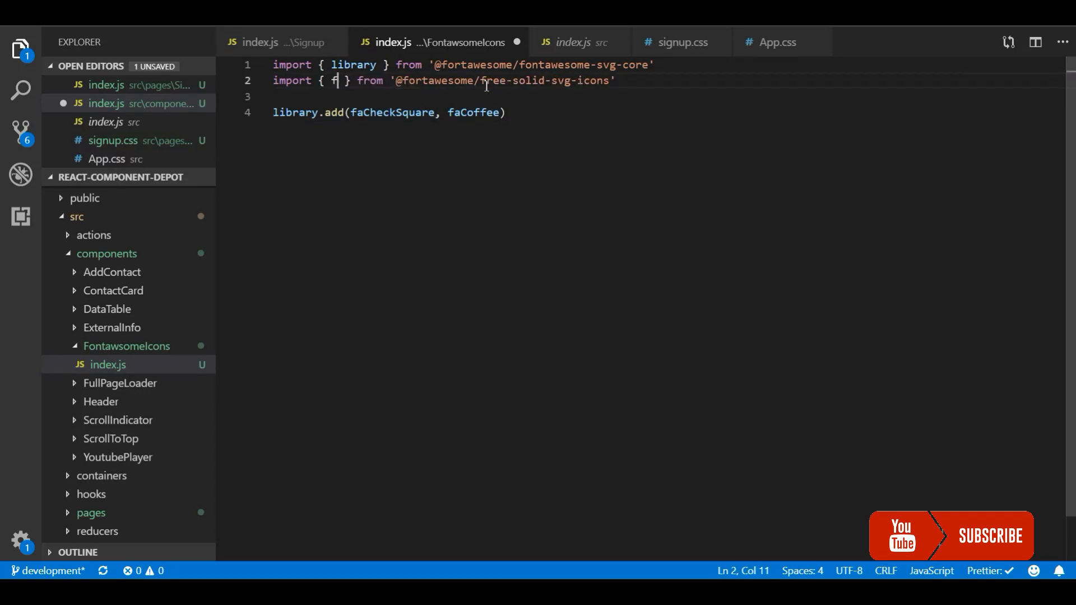
pyautogui.write('a')
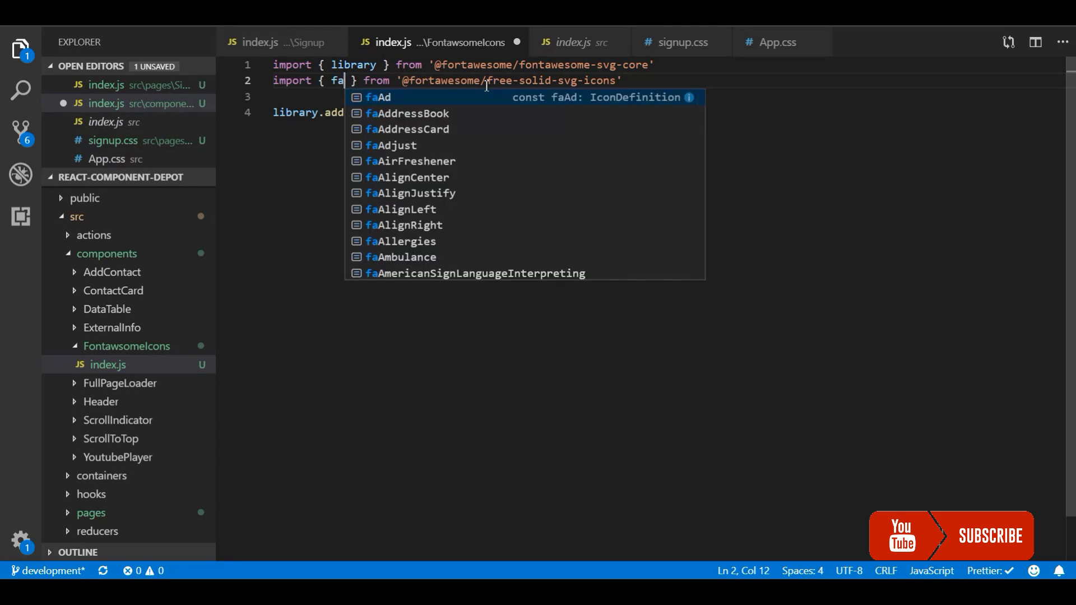
pyautogui.write('User,')
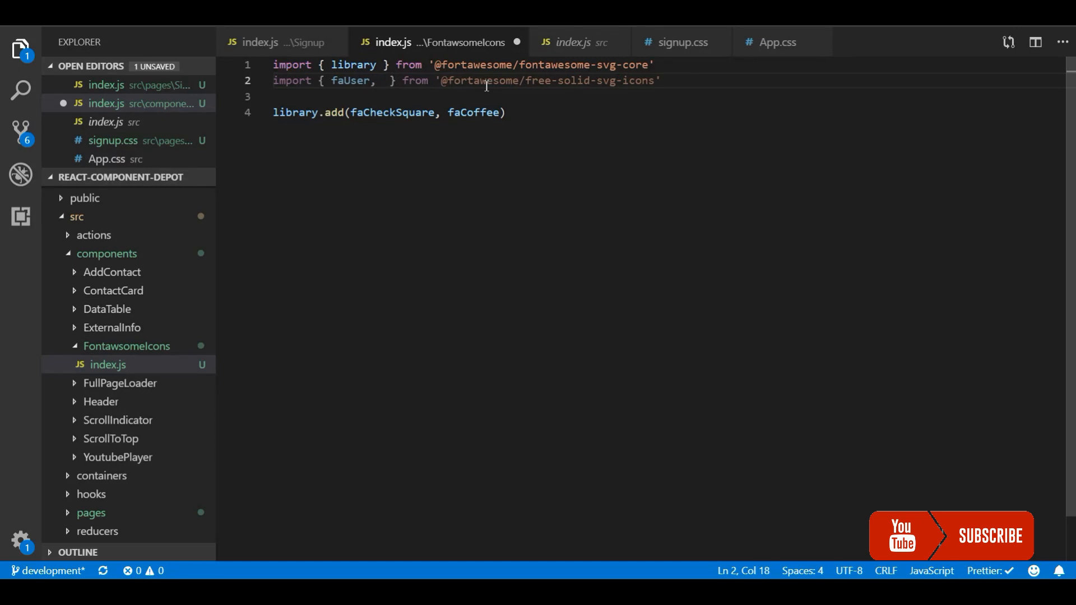
pyautogui.write('faE')
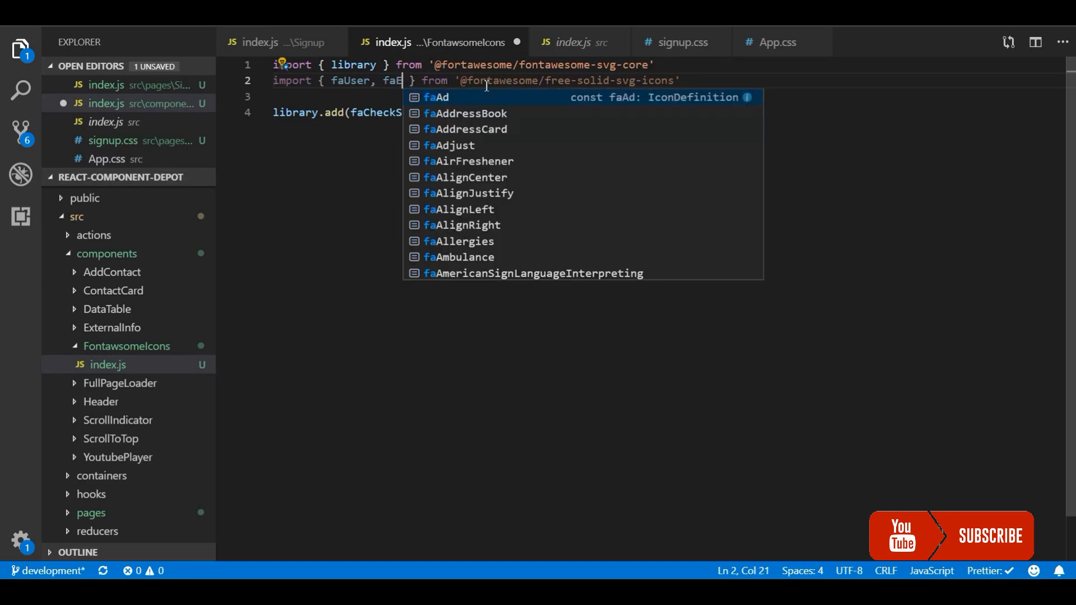
pyautogui.write('nvelope,')
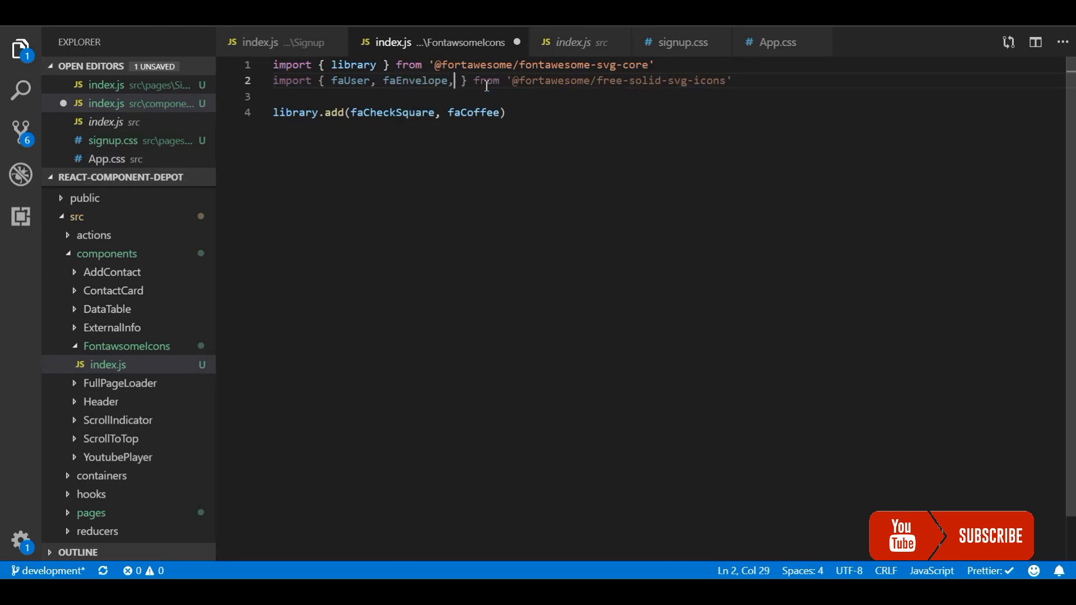
pyautogui.write('faLock')
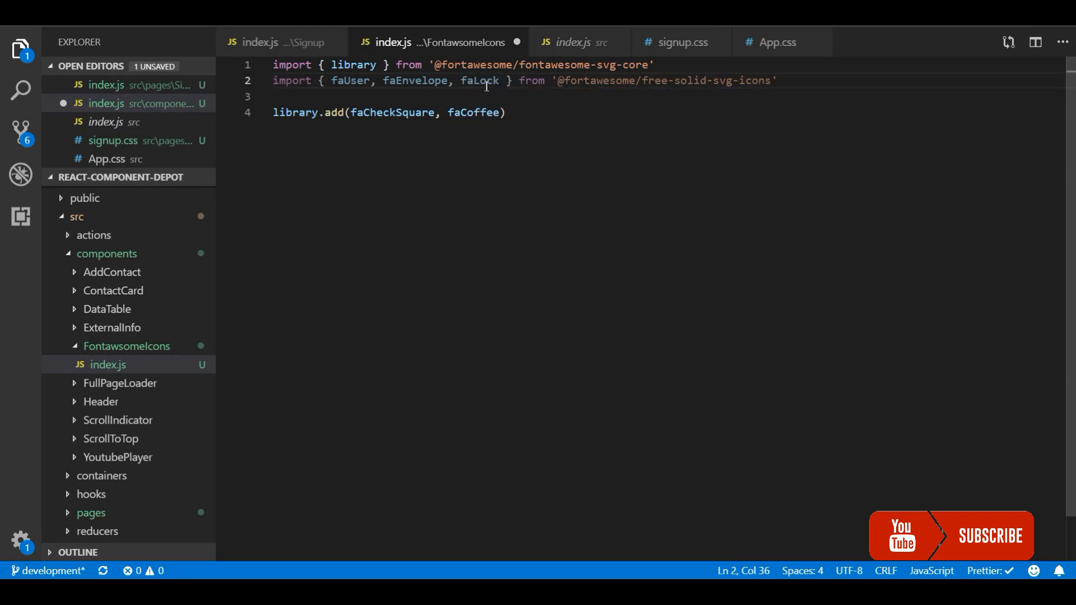
# Step: Register faUser, faEnvelope, faLock in library.add and save the file
pyautogui.moveTo(329, 80); pyautogui.dragTo(499, 80)
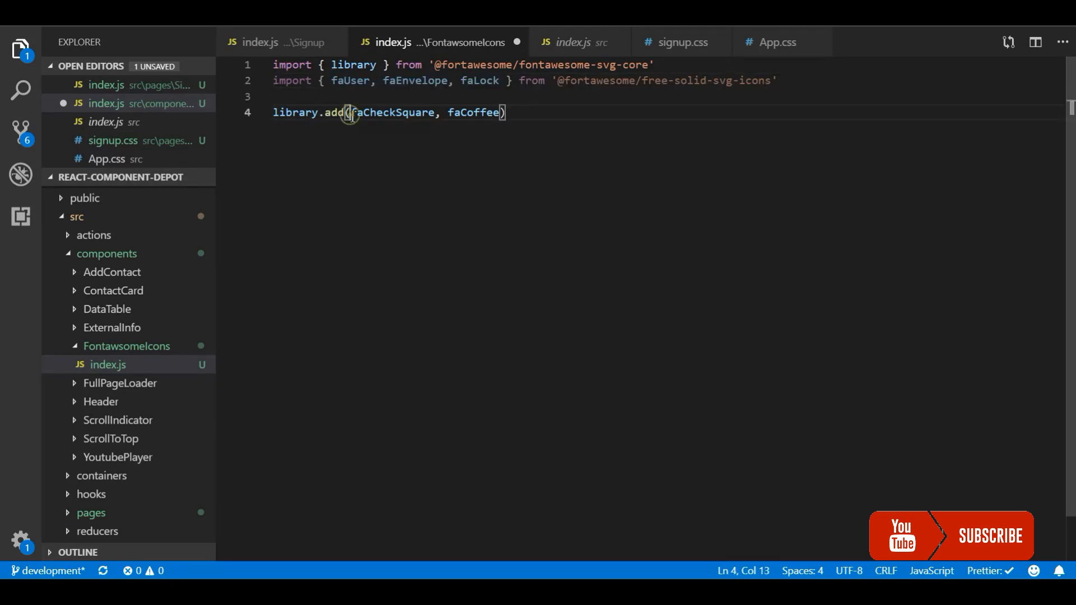
pyautogui.write('faUser, faEnvelope, faLock')
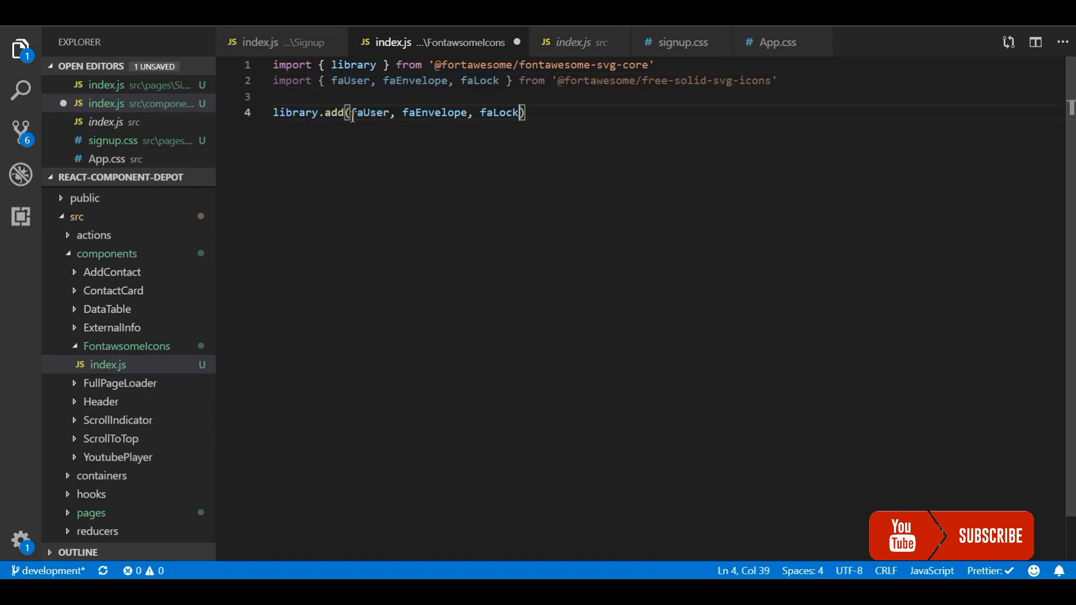
pyautogui.press('ctrl+s')
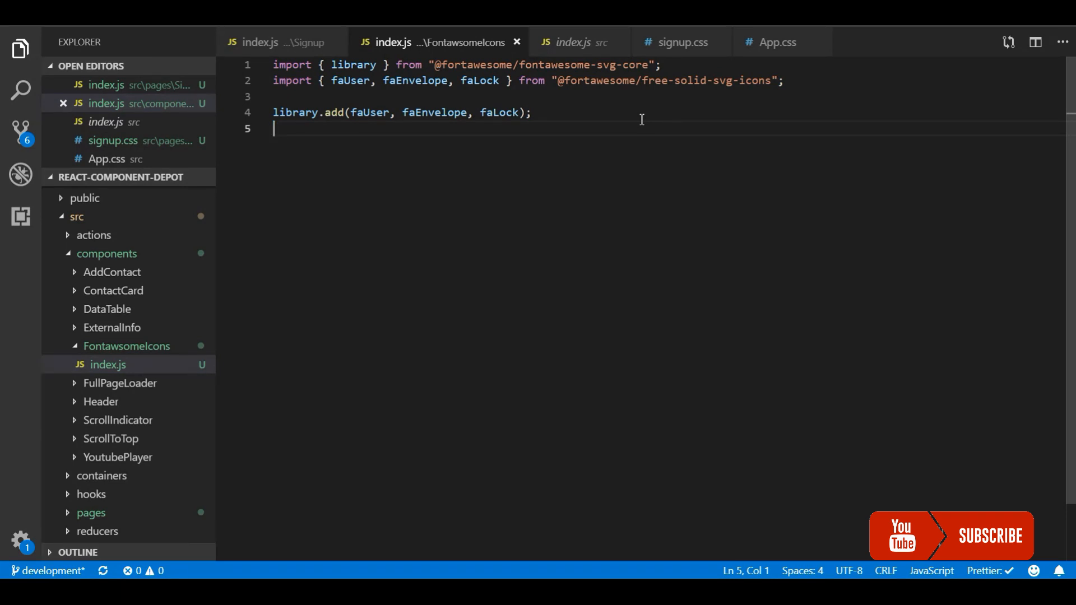
pyautogui.write('ap')
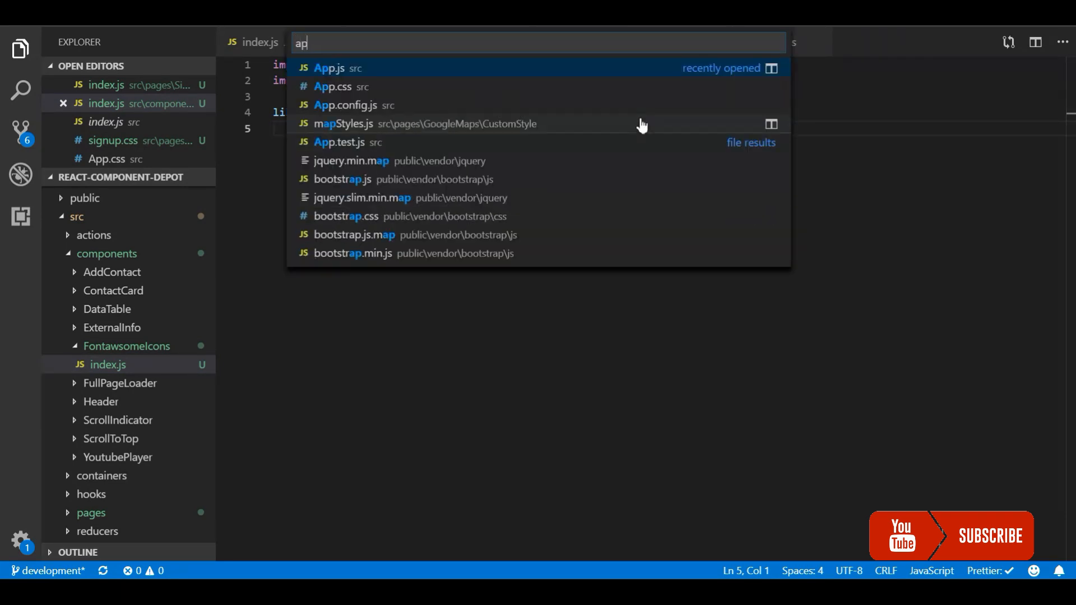
# Step: Open App.js and add an import of the components/FontawsomeIcons module
pyautogui.click(329, 68)
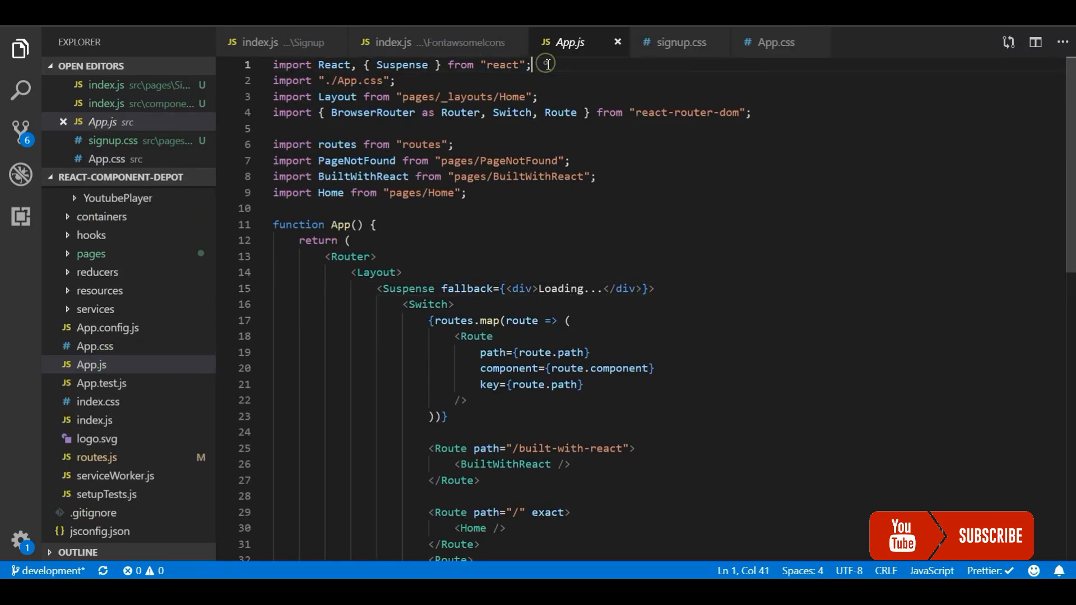
pyautogui.write('import "')
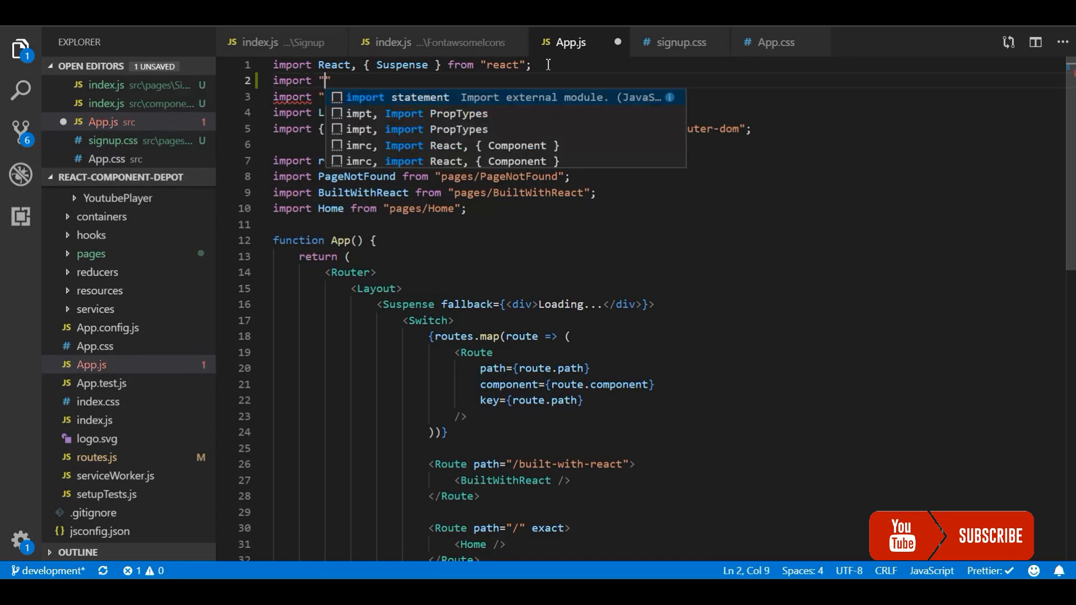
pyautogui.write('components/')
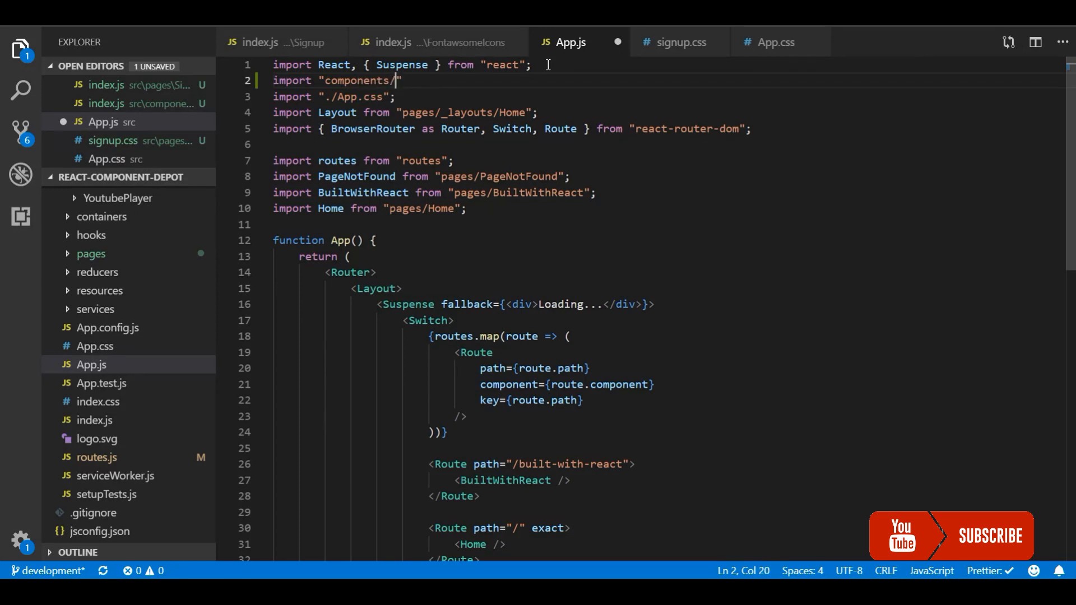
pyautogui.write('F')
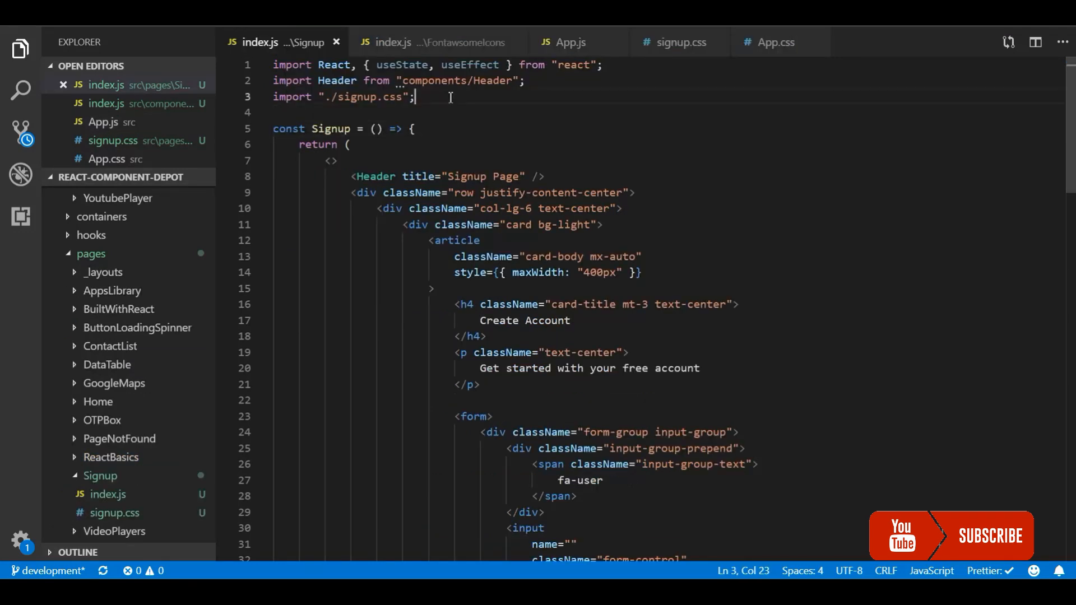
pyautogui.press('Enter')
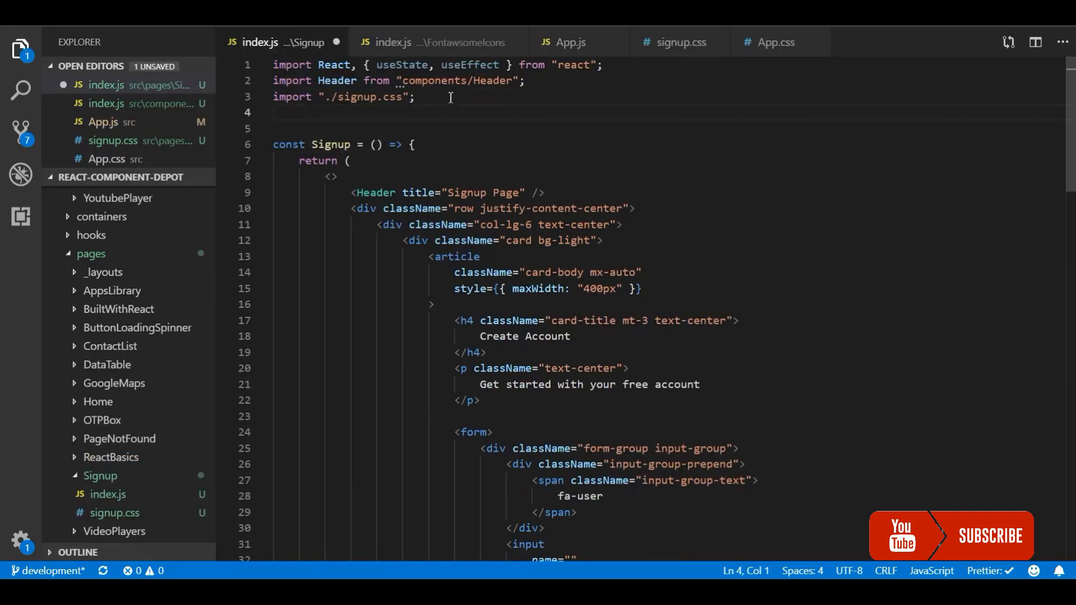
pyautogui.write('import')
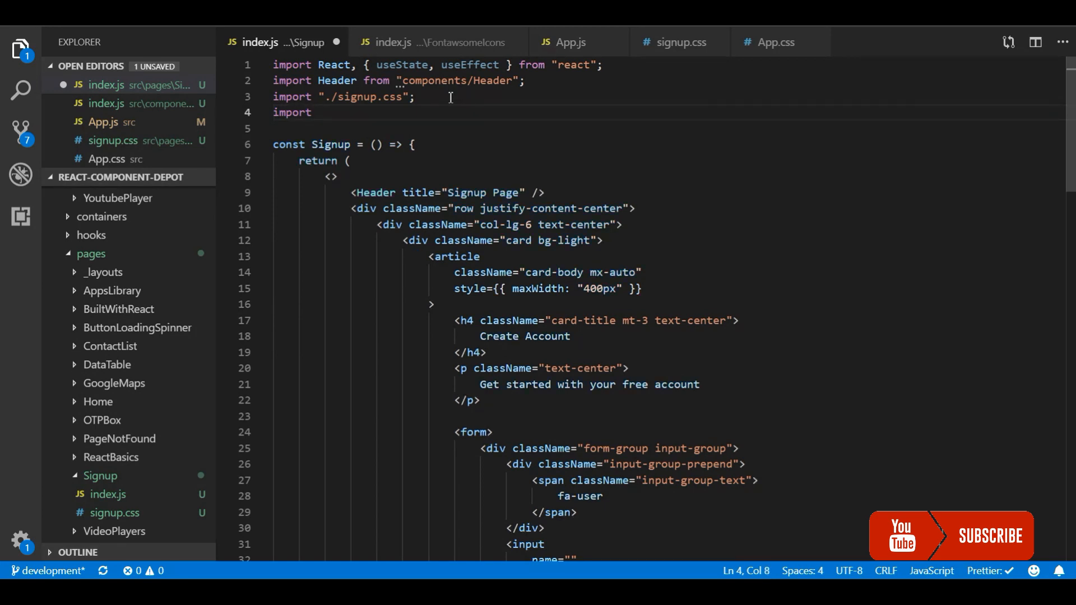
pyautogui.write('{} from "')
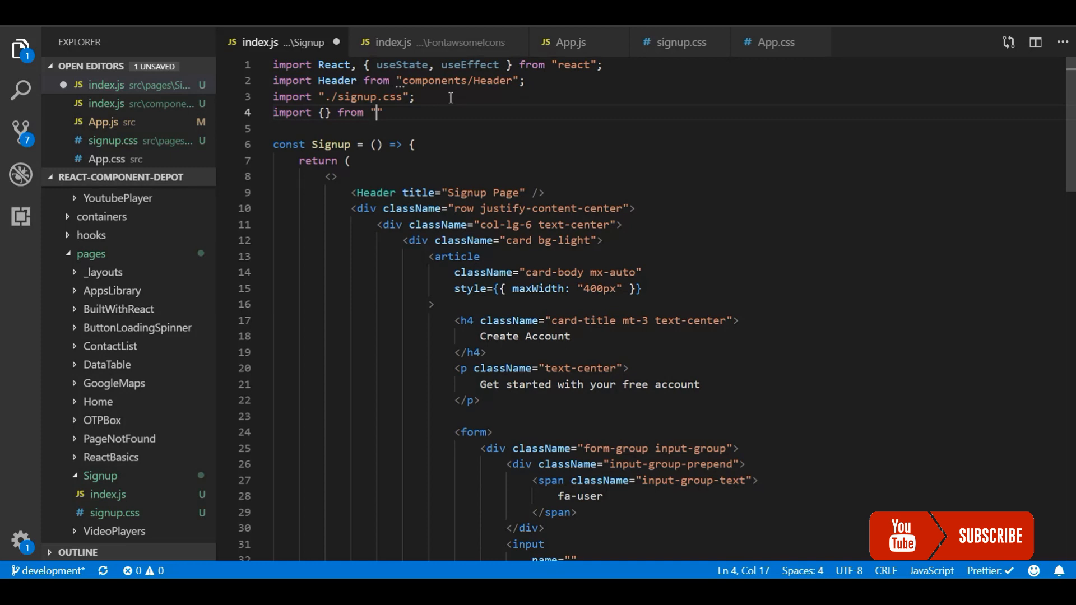
pyautogui.write('@f')
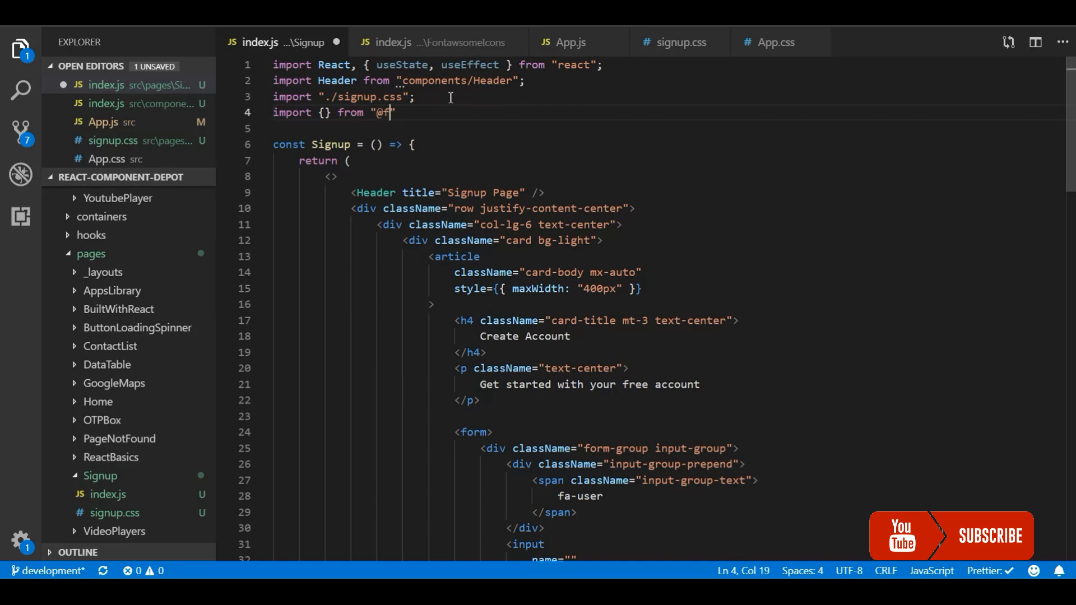
pyautogui.write('ortawesome/react-fontawesome')
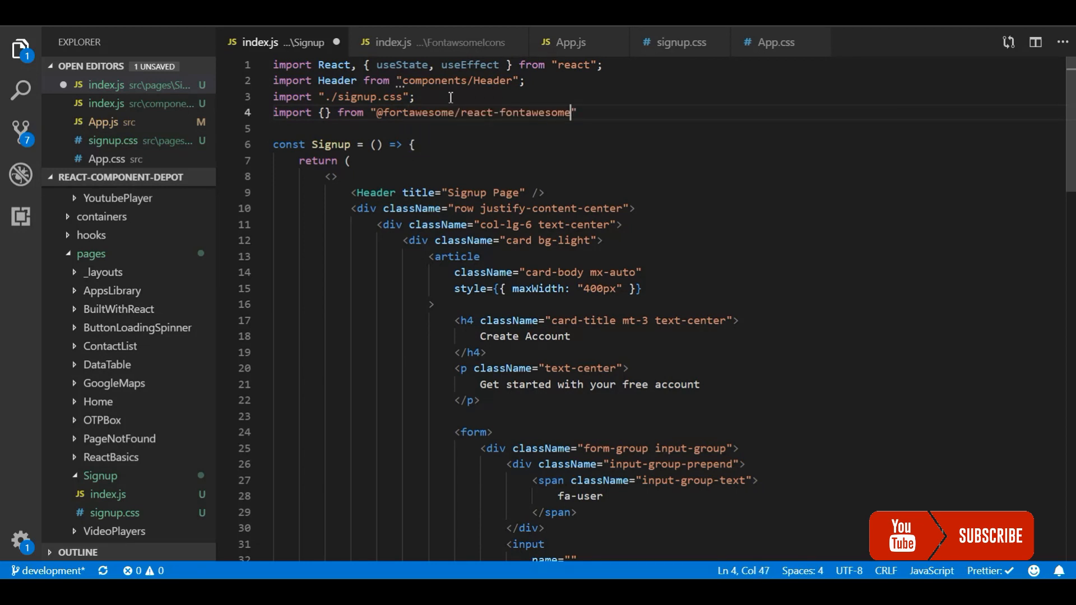
pyautogui.write(';')
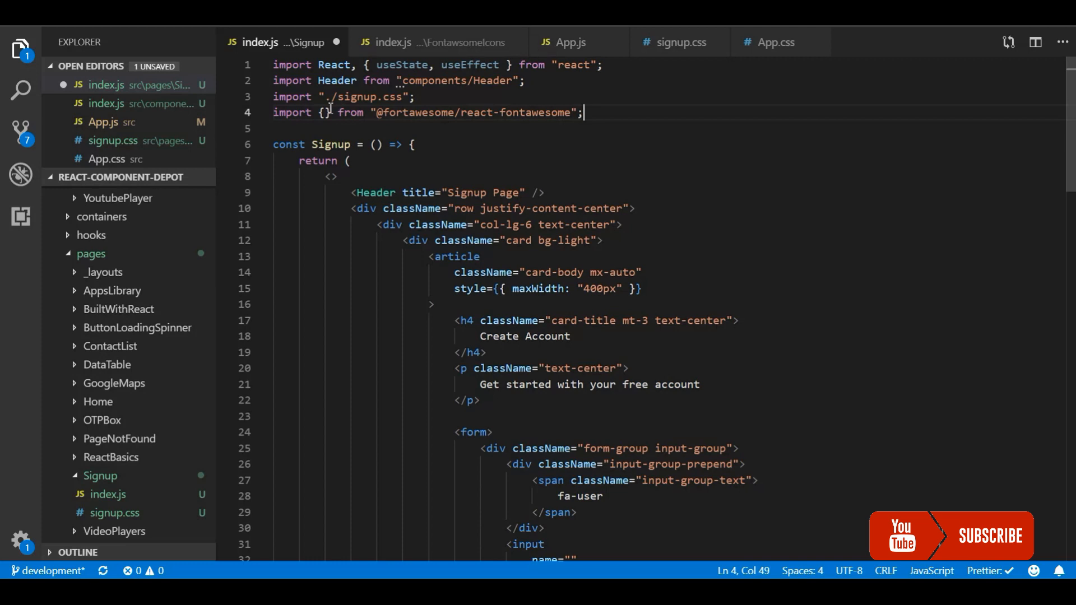
pyautogui.click(325, 112)
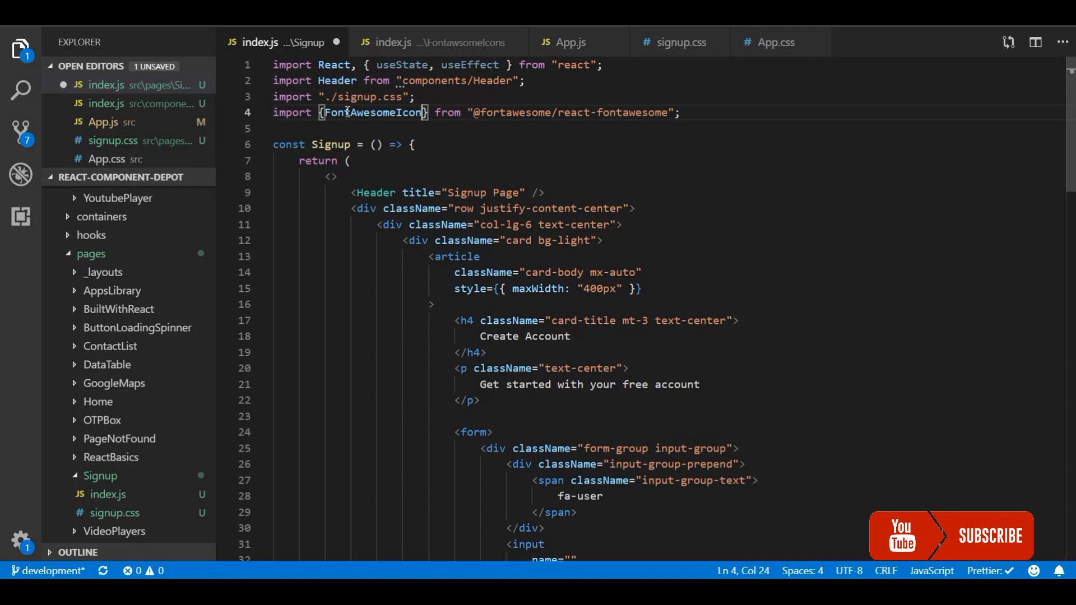
pyautogui.doubleClick(372, 112)
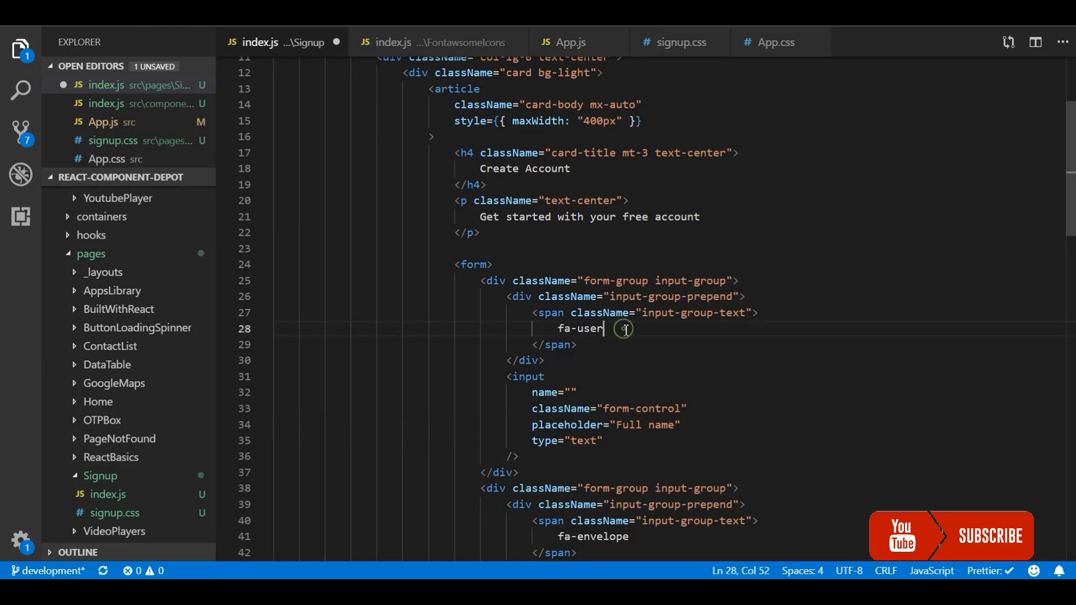
# Step: Replace the fa-user placeholder with <FontAwesomeIcon icon="user" />
pyautogui.write('<FontAwesomeIcon')
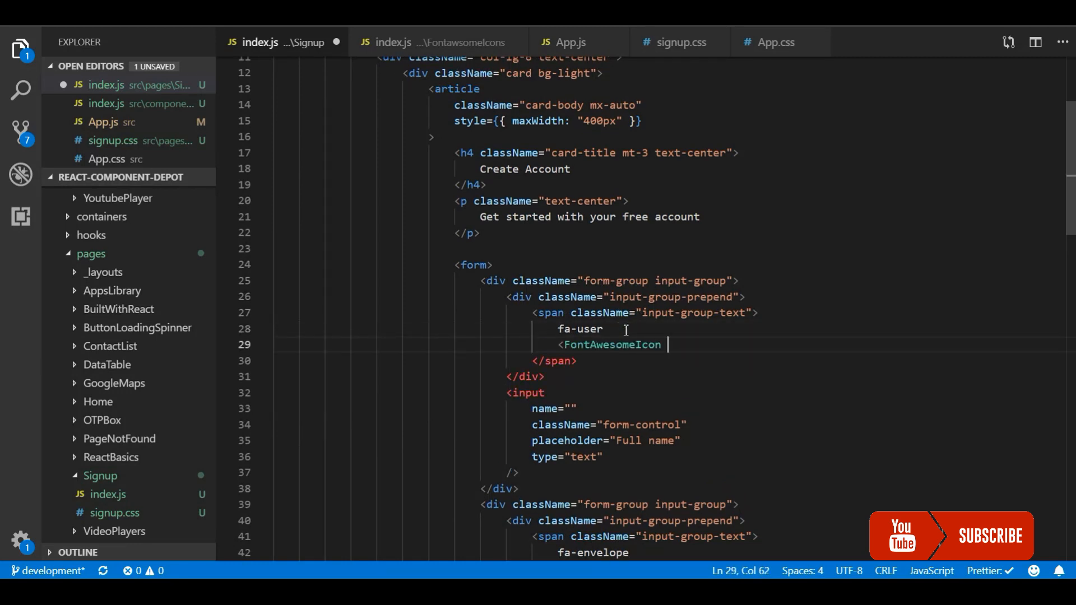
pyautogui.write('icon=')
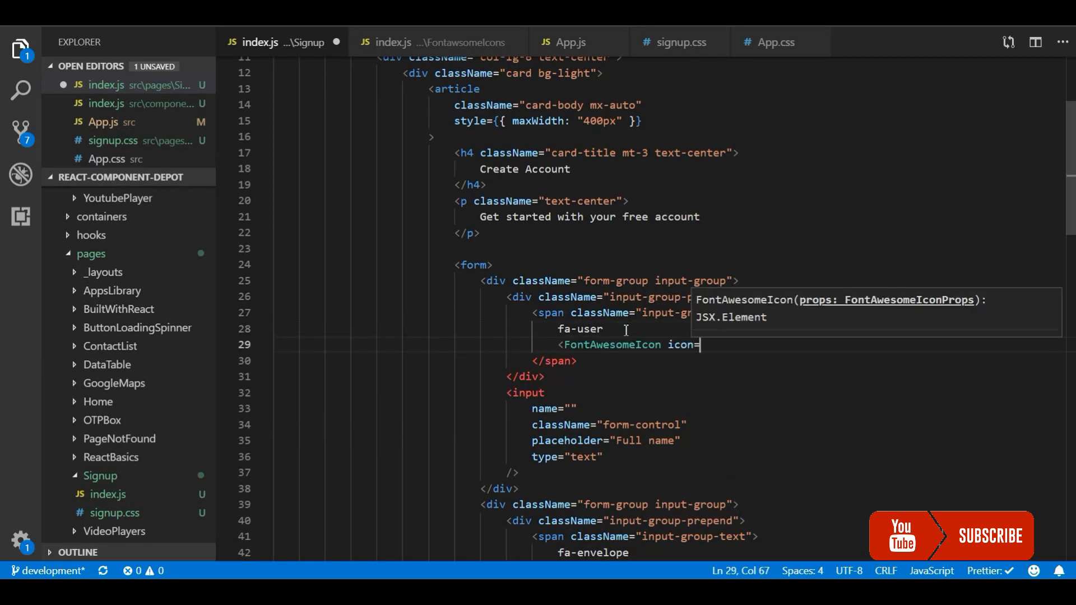
pyautogui.write('"" />')
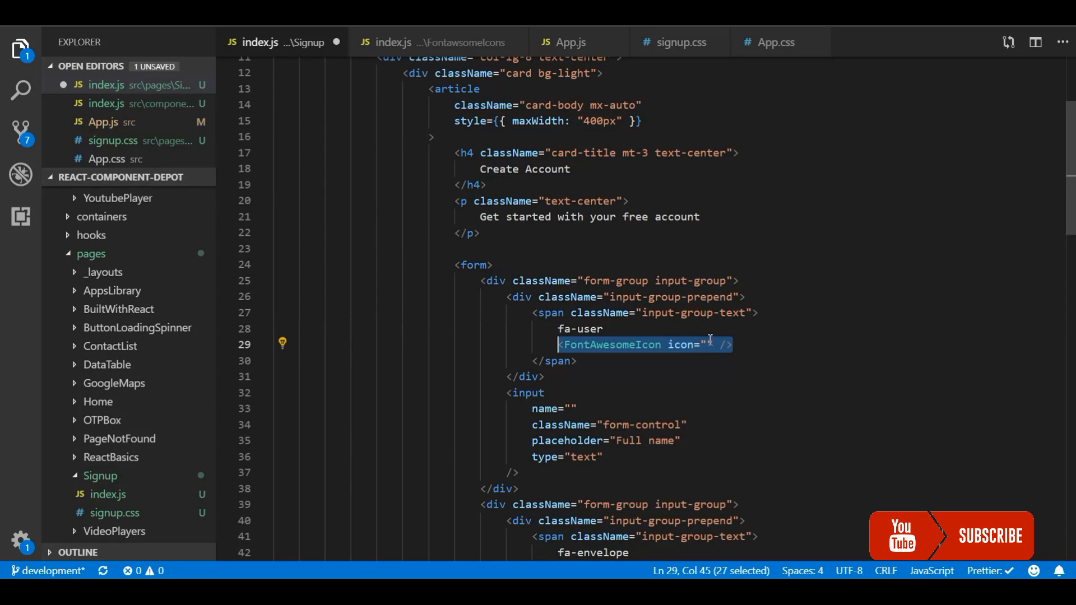
pyautogui.write('user')
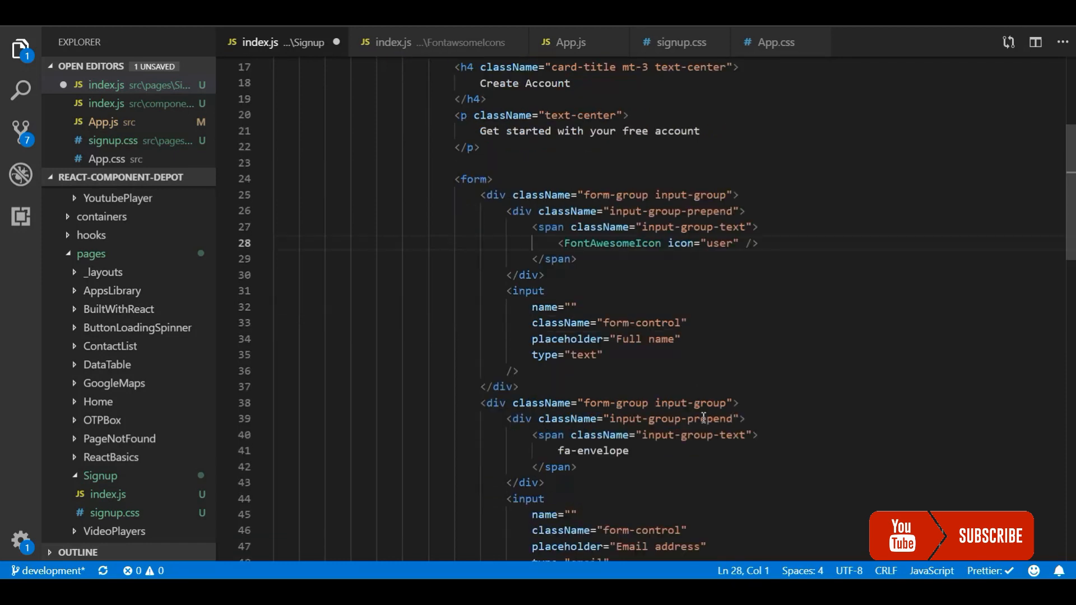
pyautogui.scroll(-3)
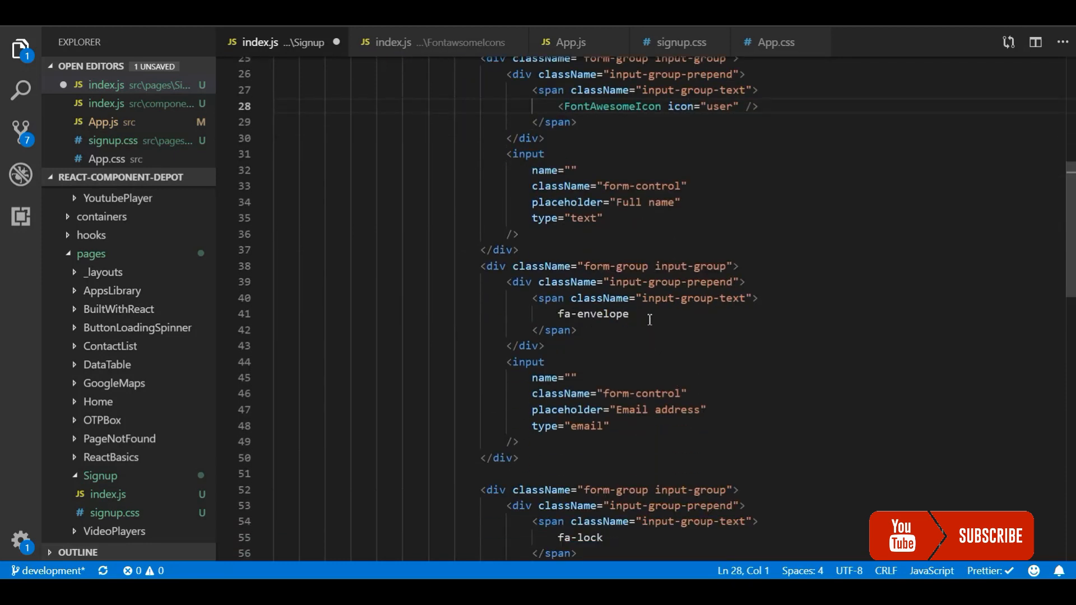
# Step: Replace fa-envelope and fa-lock with FontAwesomeIcon tags and check the page in Chrome
pyautogui.doubleClick(593, 313)
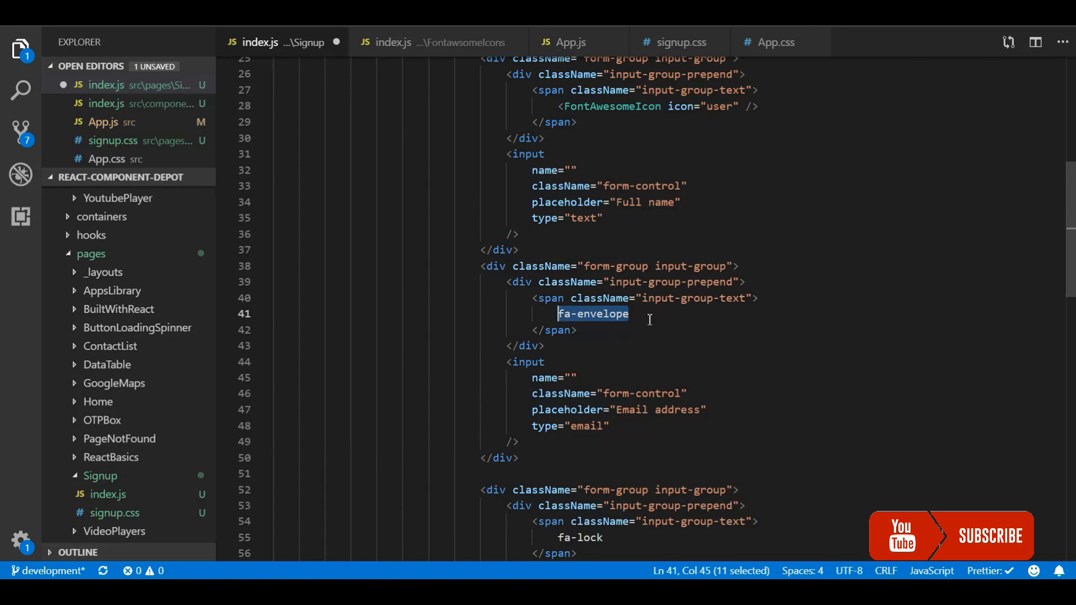
pyautogui.write('<FontAwesomeIcon icon="" />')
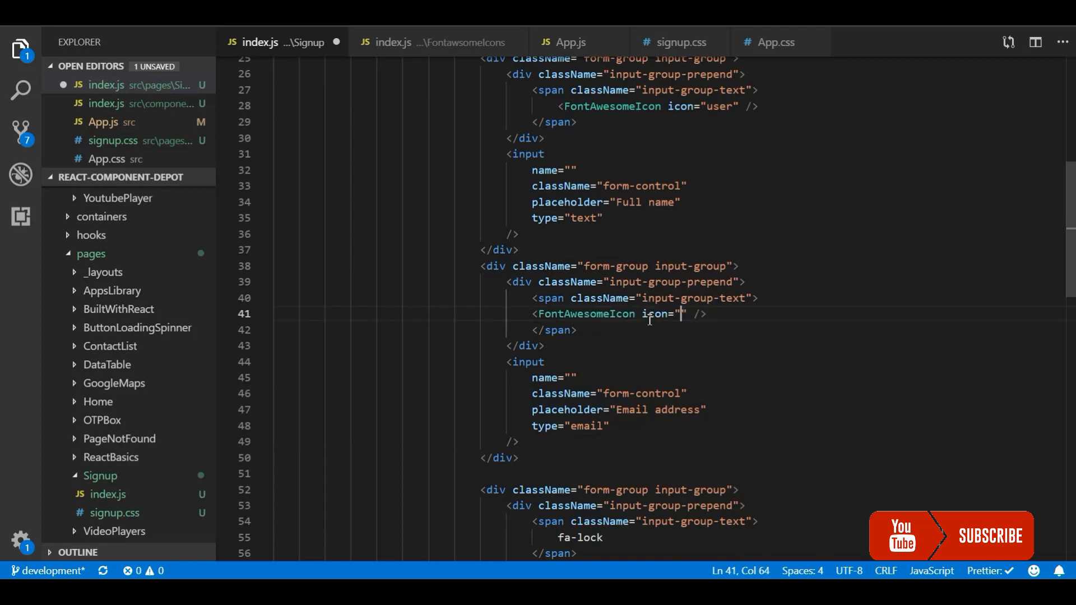
pyautogui.write('enve')
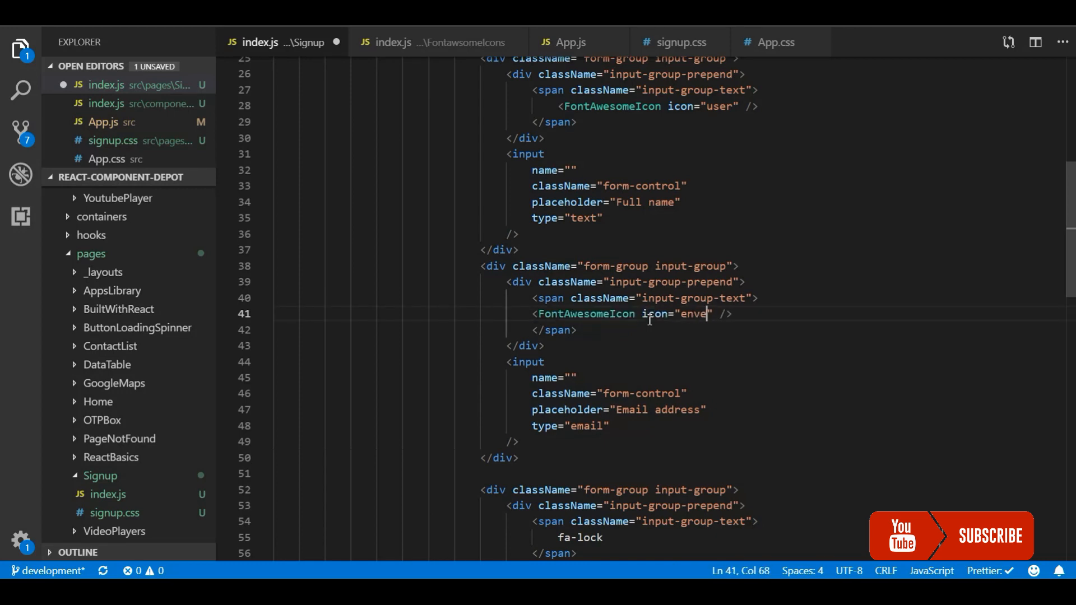
pyautogui.write('lope')
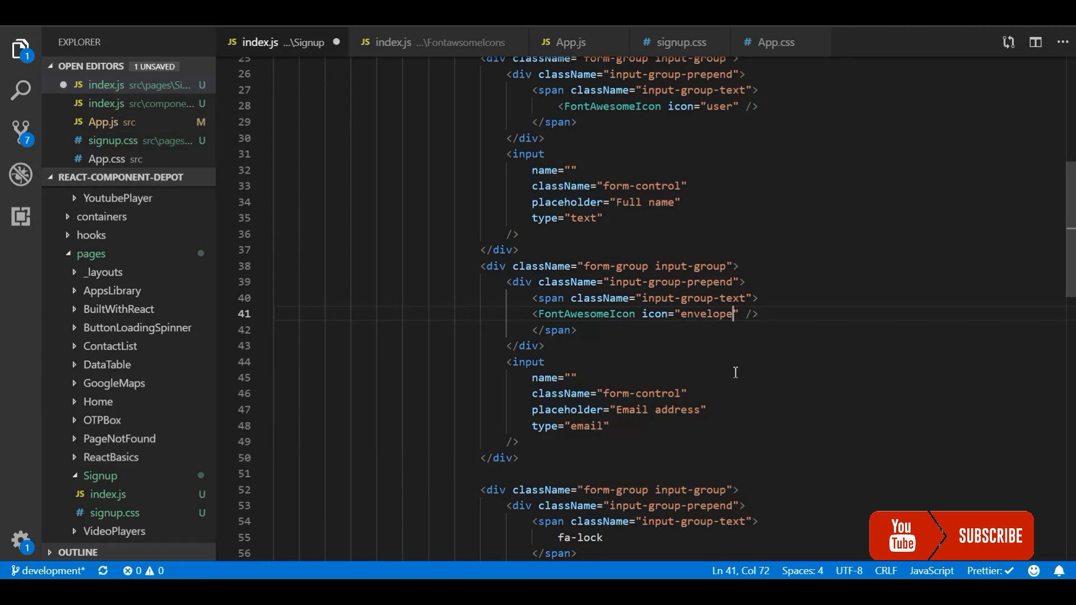
pyautogui.scroll(-3)
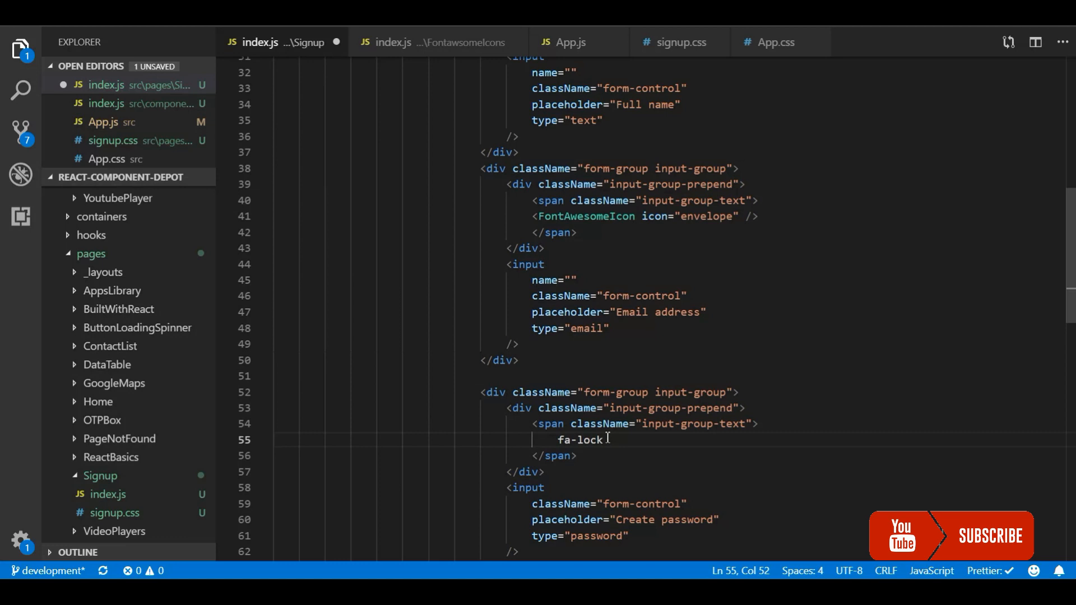
pyautogui.write('<FontAwesomeIcon icon="" />')
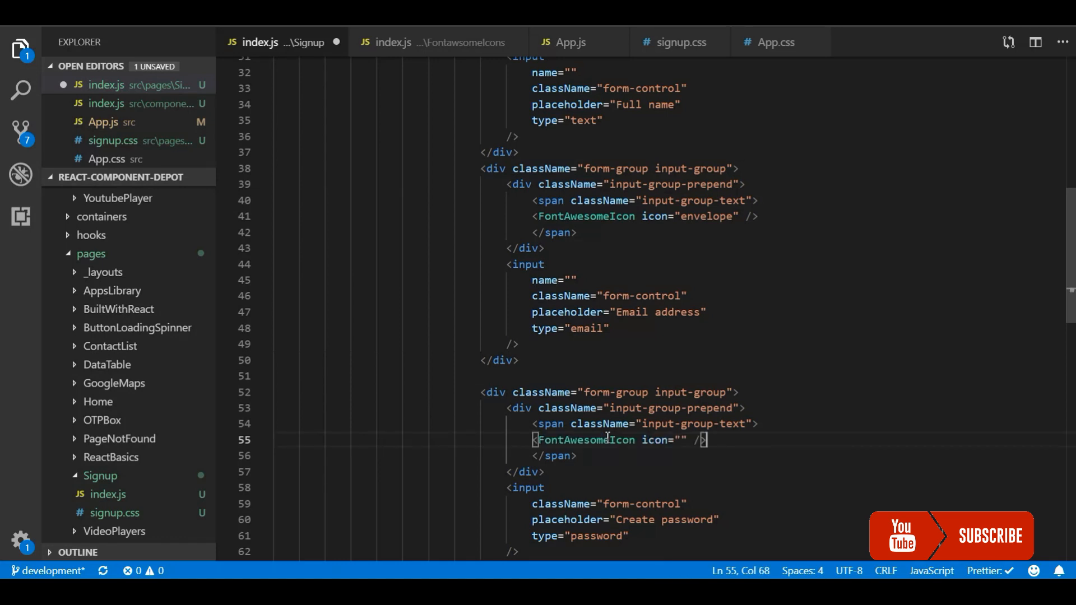
pyautogui.write('lc')
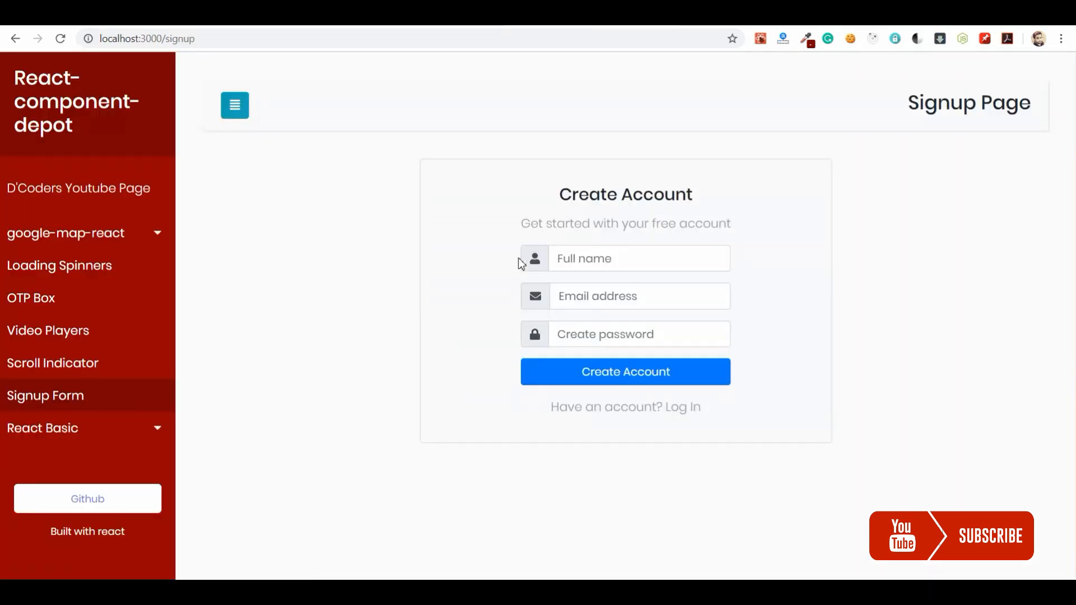
pyautogui.press('ctrl+a')
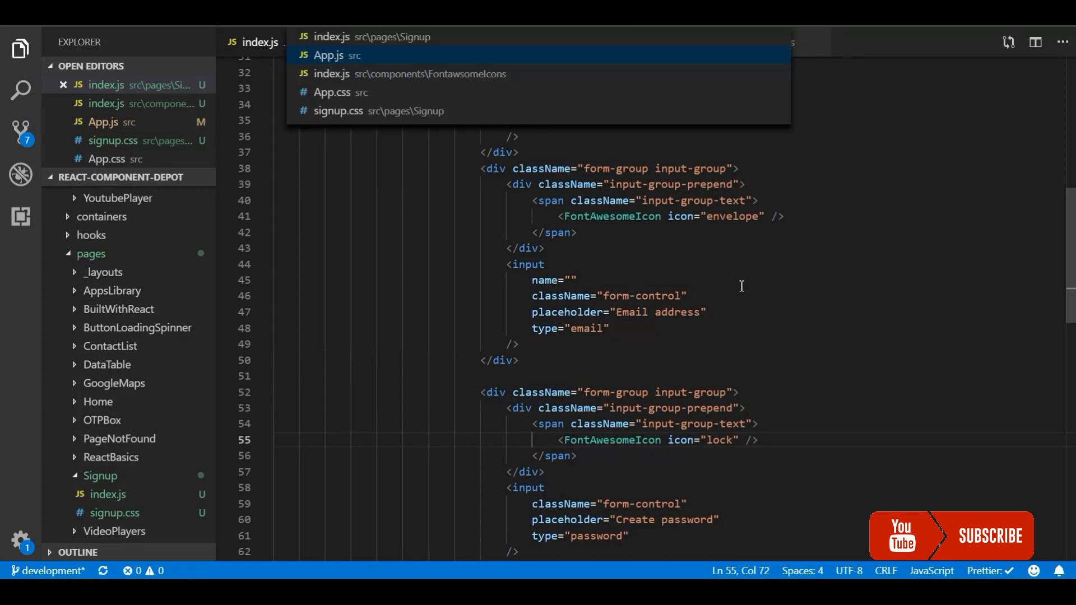
# Step: Switch to FontawsomeIcons/index.js and scroll to its free-solid-svg-icons import
pyautogui.click(408, 74)
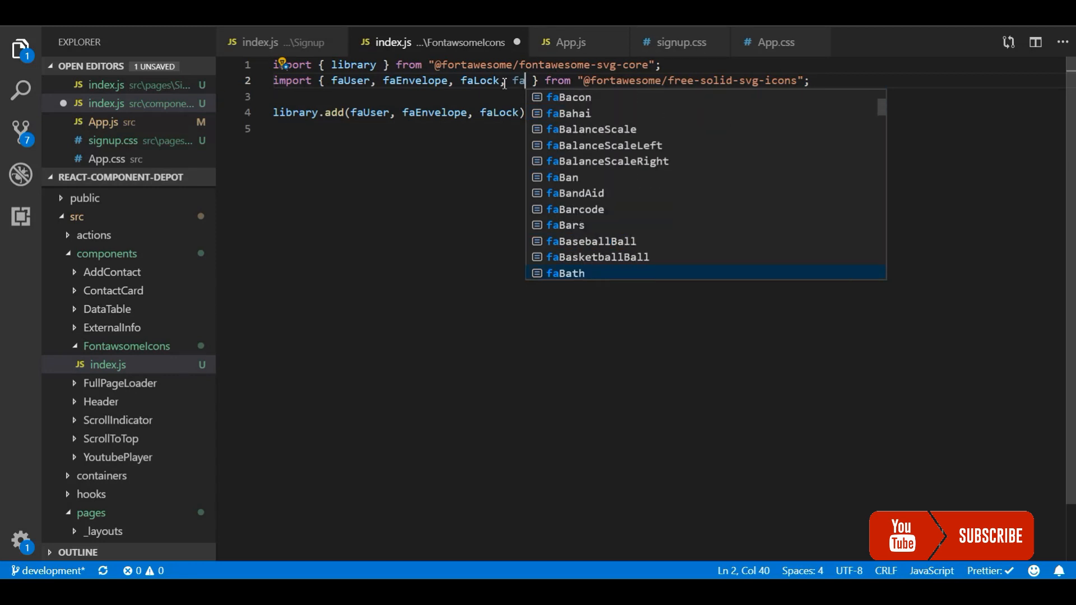
pyautogui.scroll(-3)
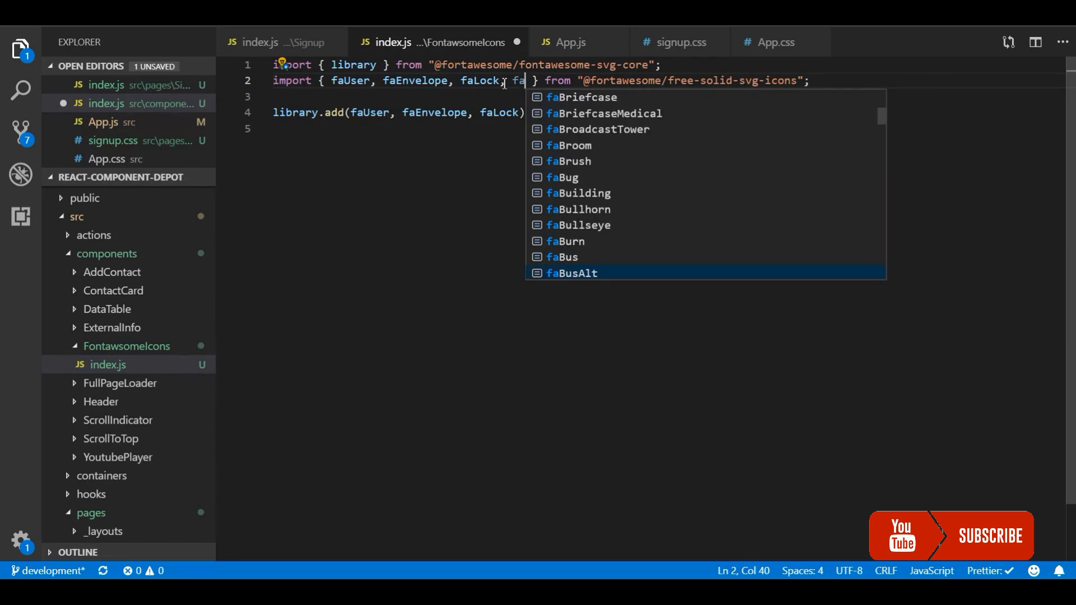